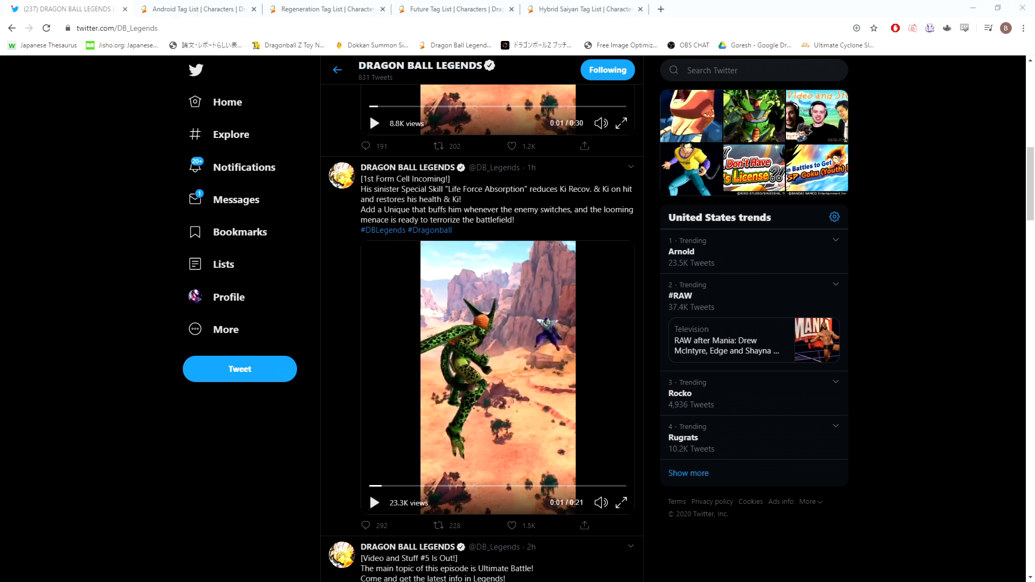
pyautogui.moveTo(783, 467)
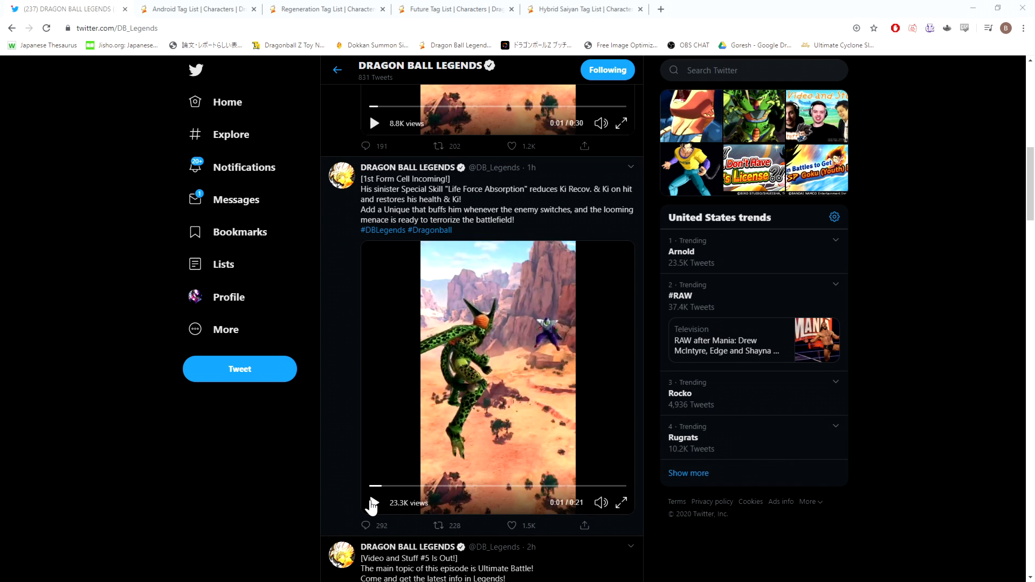
# Play the 21-second 1st Form Cell clip on the Dragon Ball Legends profile through to its end
pyautogui.click(371, 505)
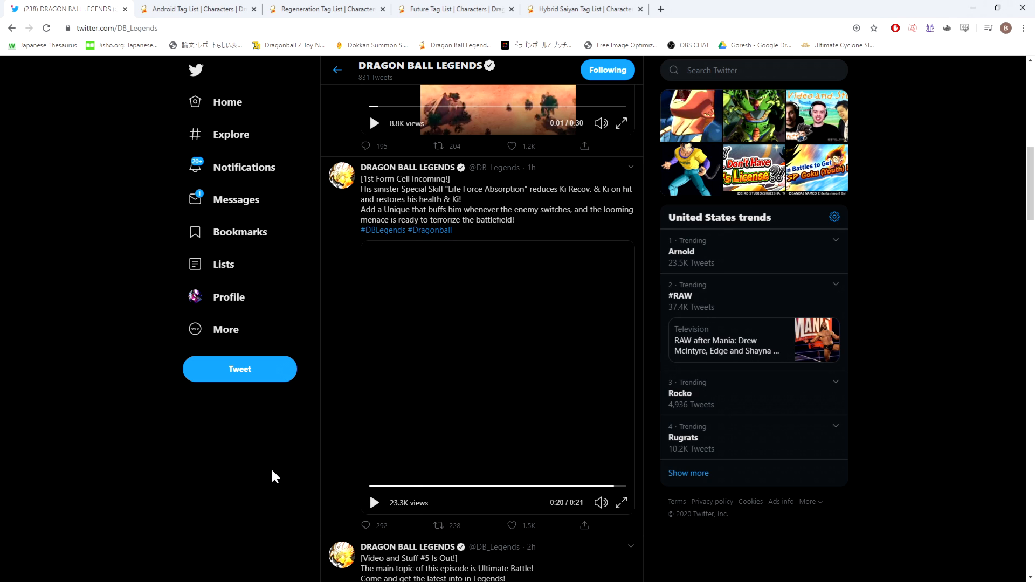
pyautogui.click(438, 146)
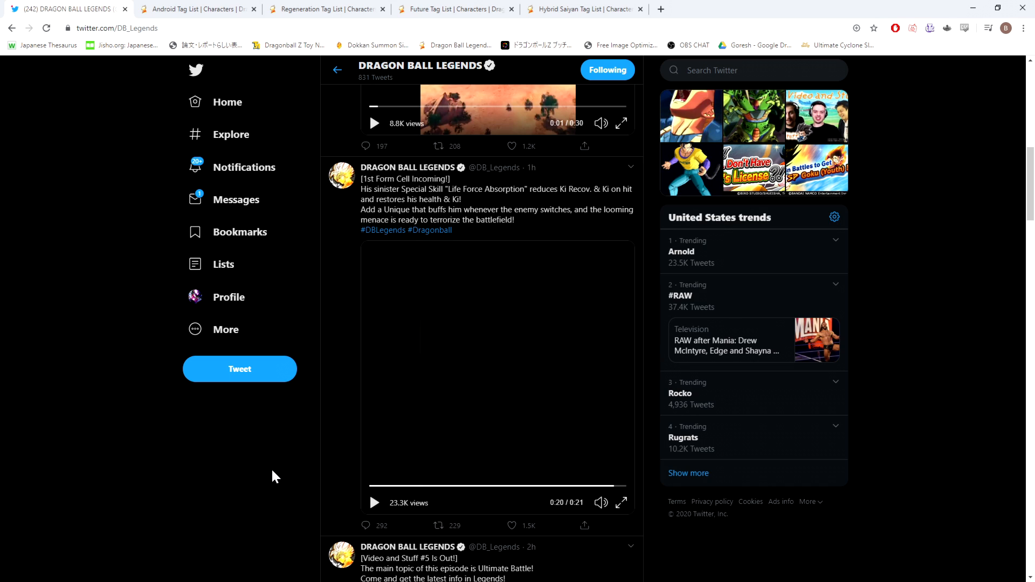
pyautogui.click(438, 526)
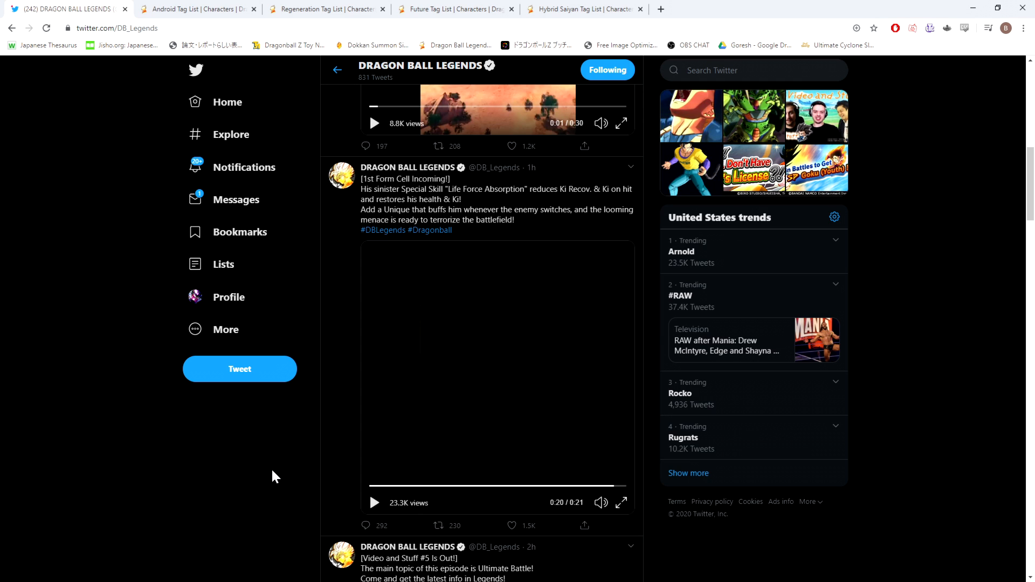
pyautogui.moveTo(294, 473)
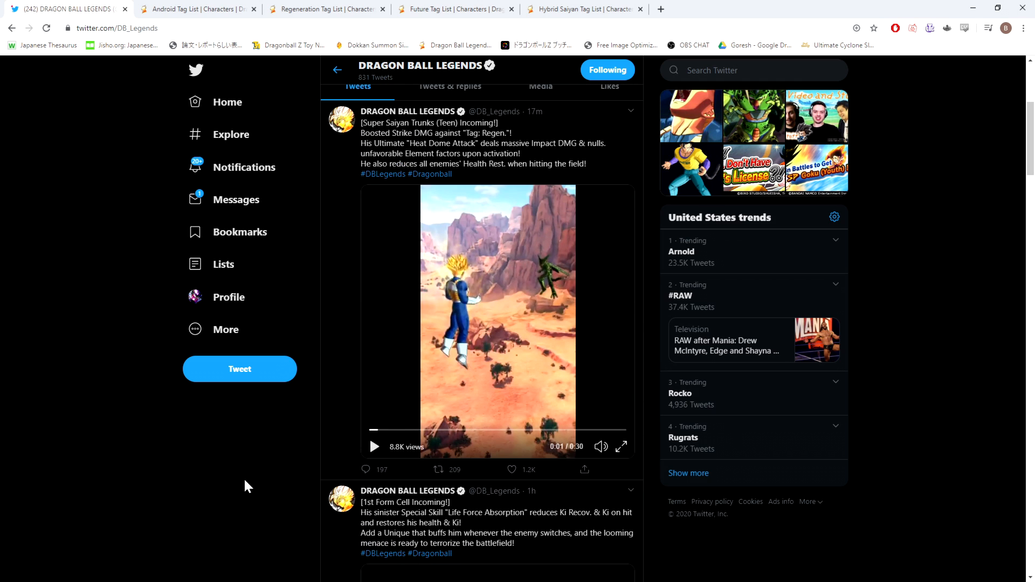
pyautogui.moveTo(246, 490)
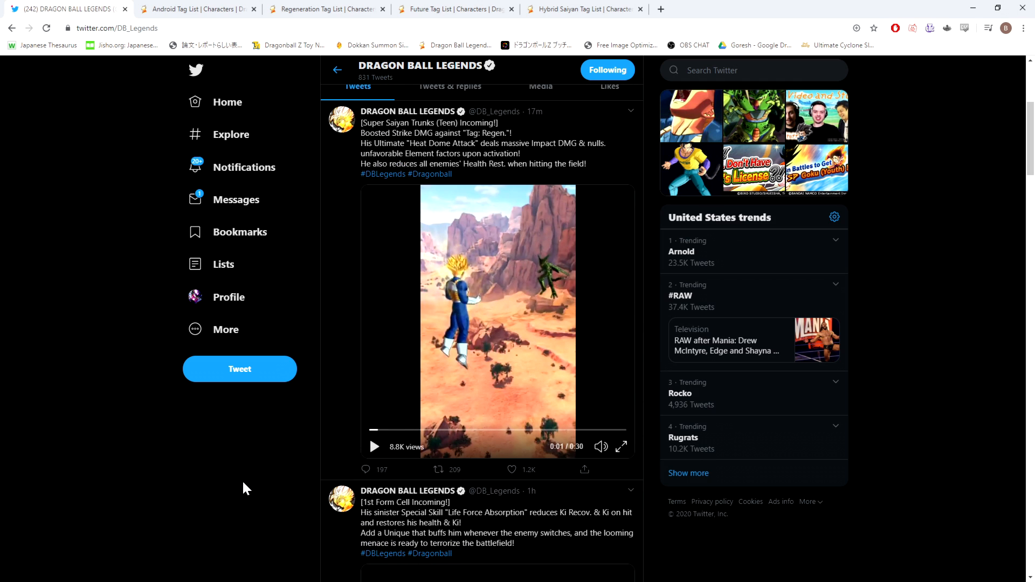
pyautogui.moveTo(251, 486)
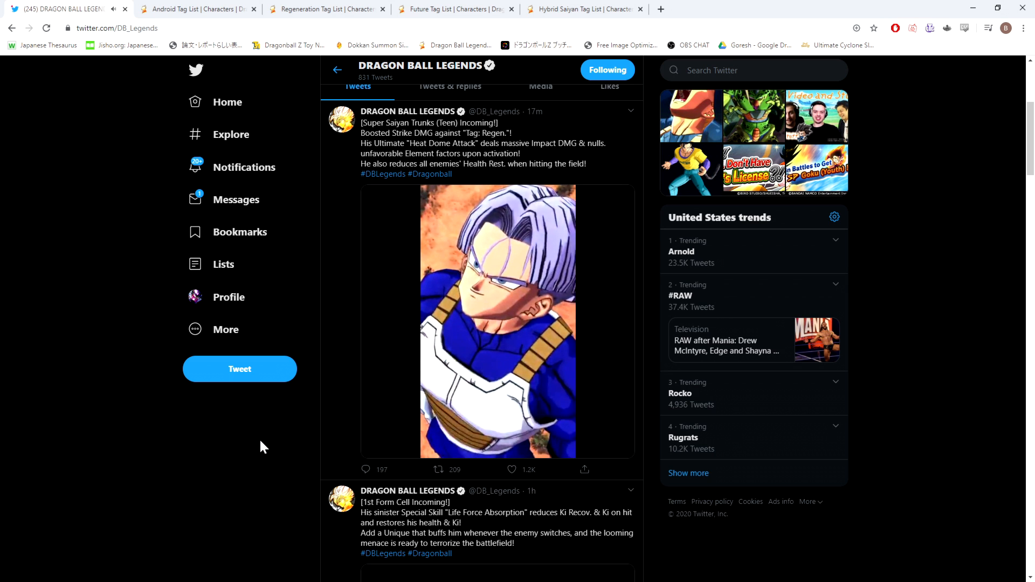
# Play the Super Saiyan Trunks (Teen) tweet's 30-second preview clip
pyautogui.click(498, 321)
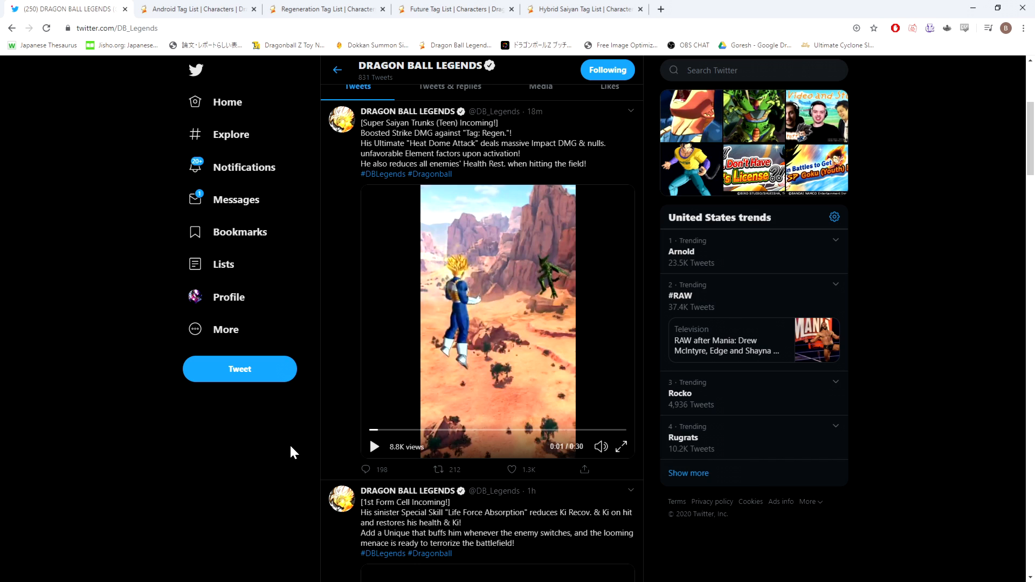
# Seek through the Trunks (Teen) clip to reach his attack animation footage
pyautogui.click(438, 470)
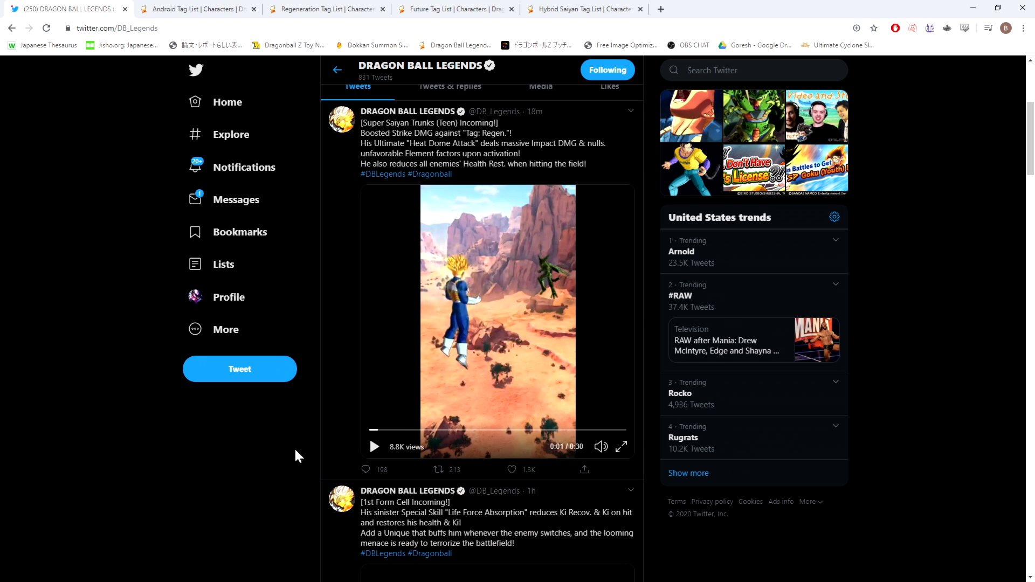
pyautogui.moveTo(268, 397)
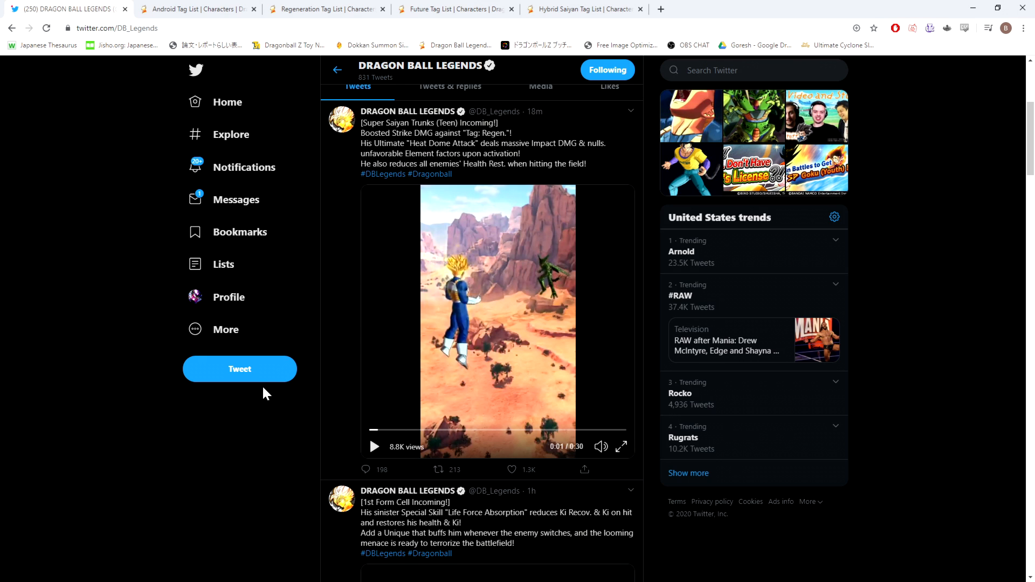
pyautogui.moveTo(374, 171)
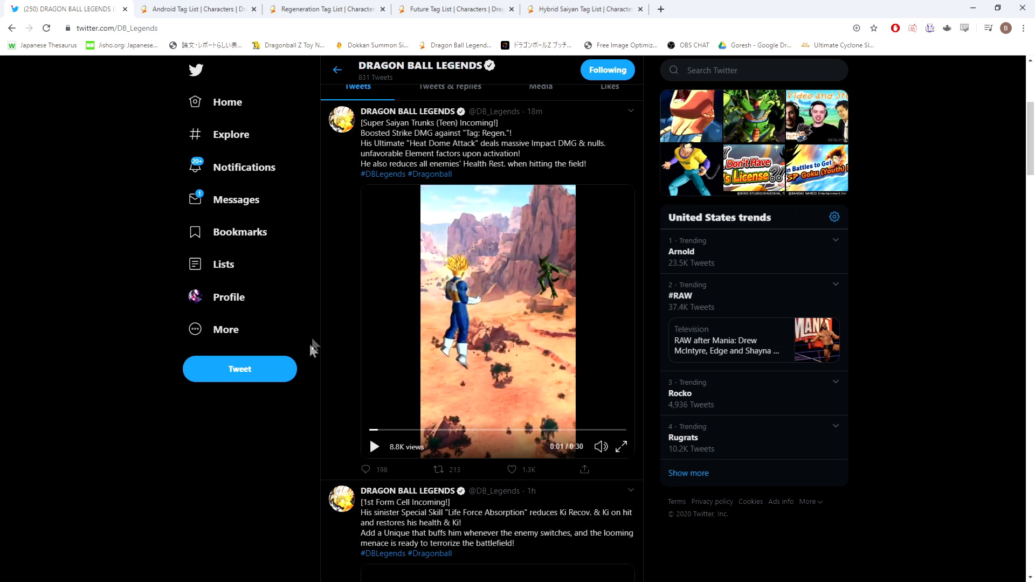
pyautogui.moveTo(319, 389)
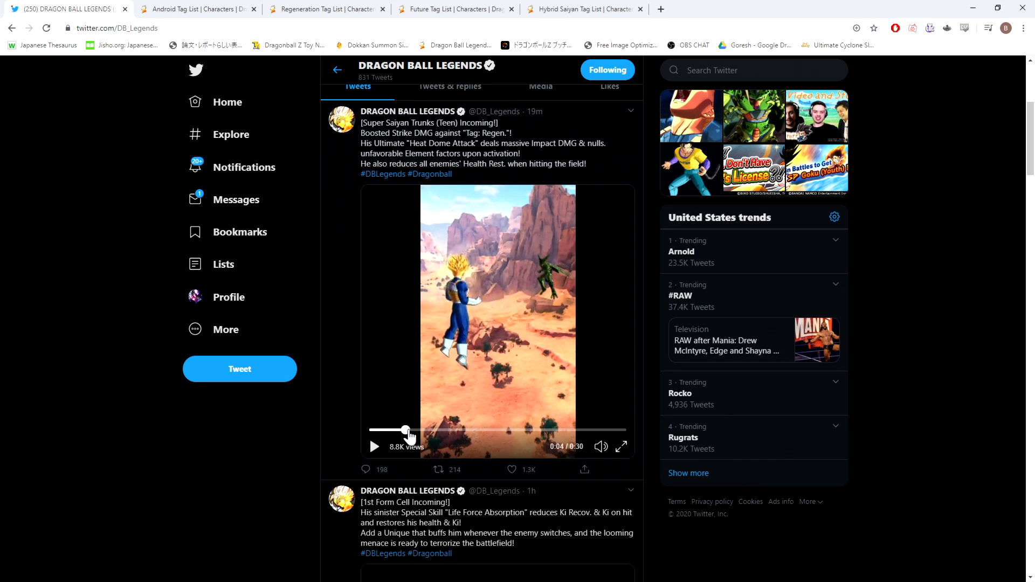
pyautogui.moveTo(406, 431); pyautogui.dragTo(443, 431)
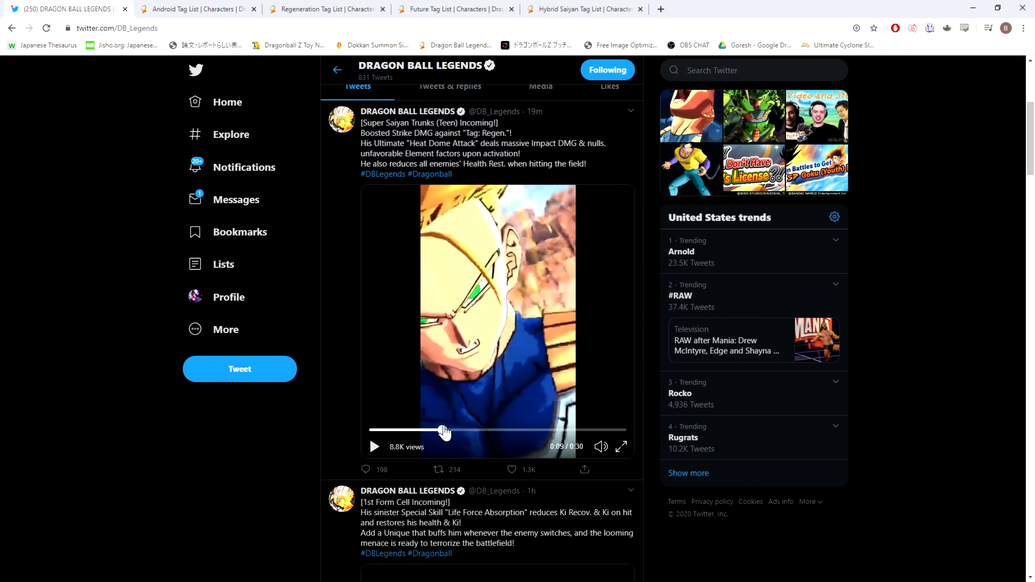
pyautogui.moveTo(445, 432); pyautogui.dragTo(414, 432)
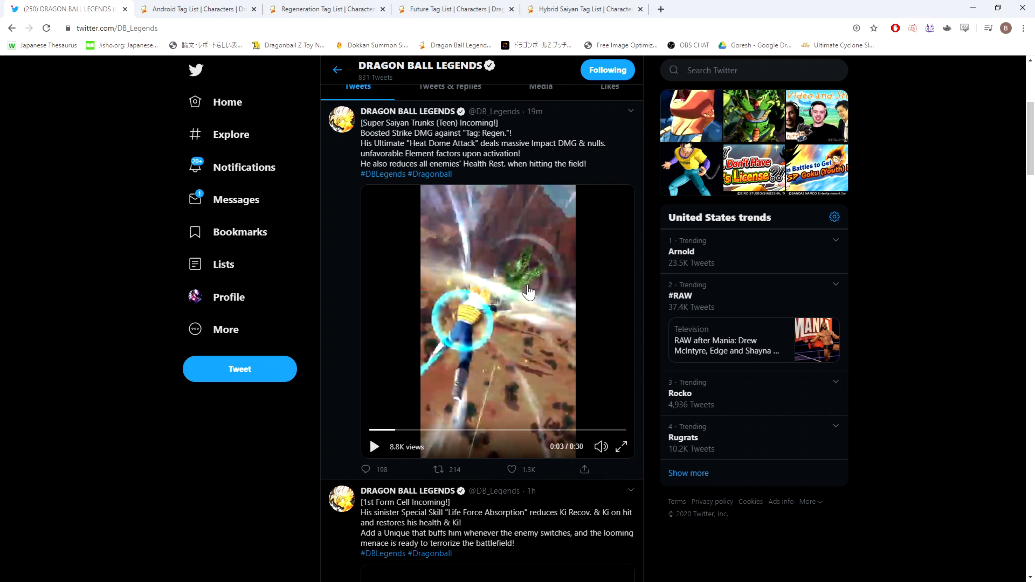
pyautogui.moveTo(504, 304)
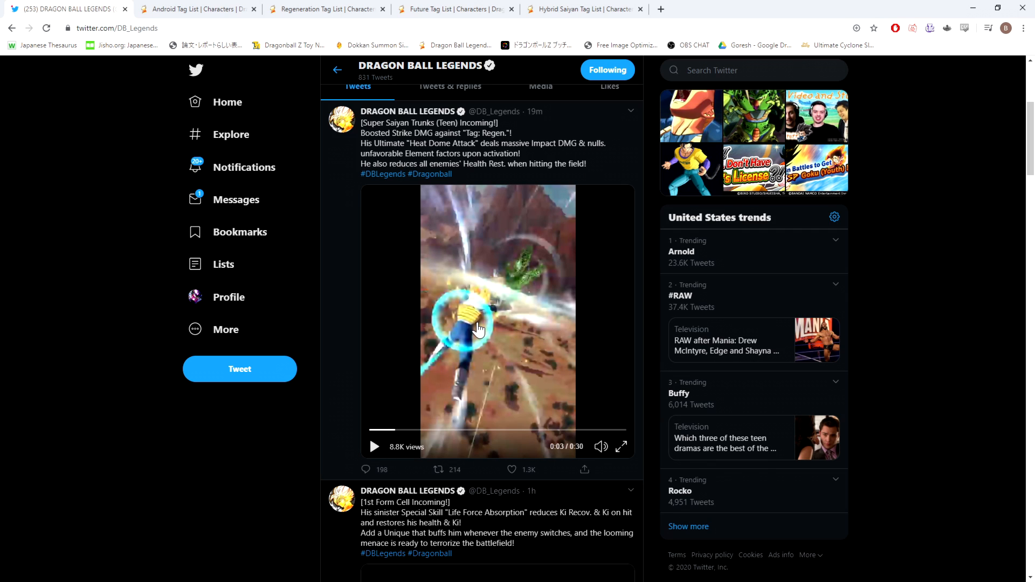
pyautogui.moveTo(523, 291)
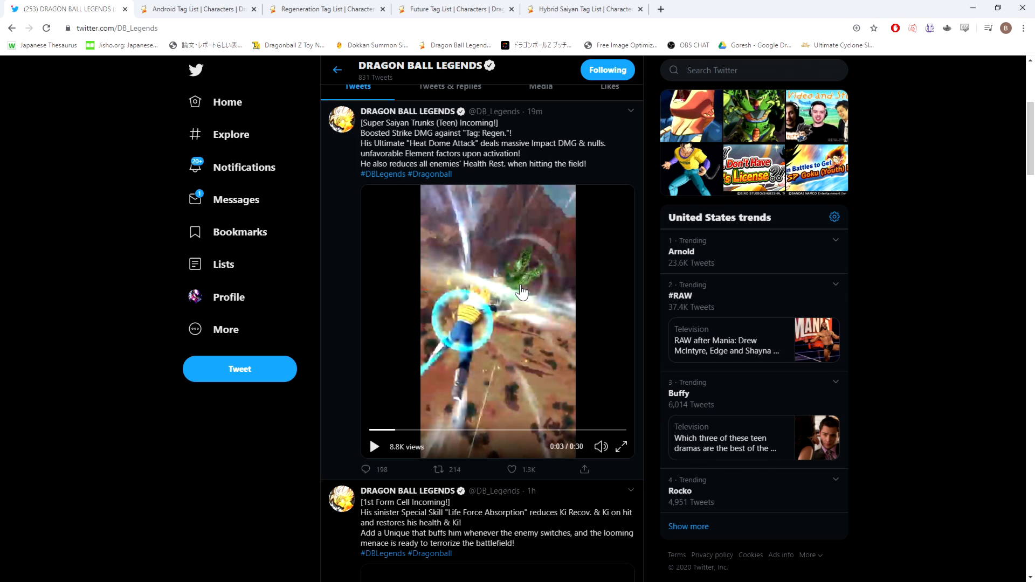
pyautogui.moveTo(436, 342)
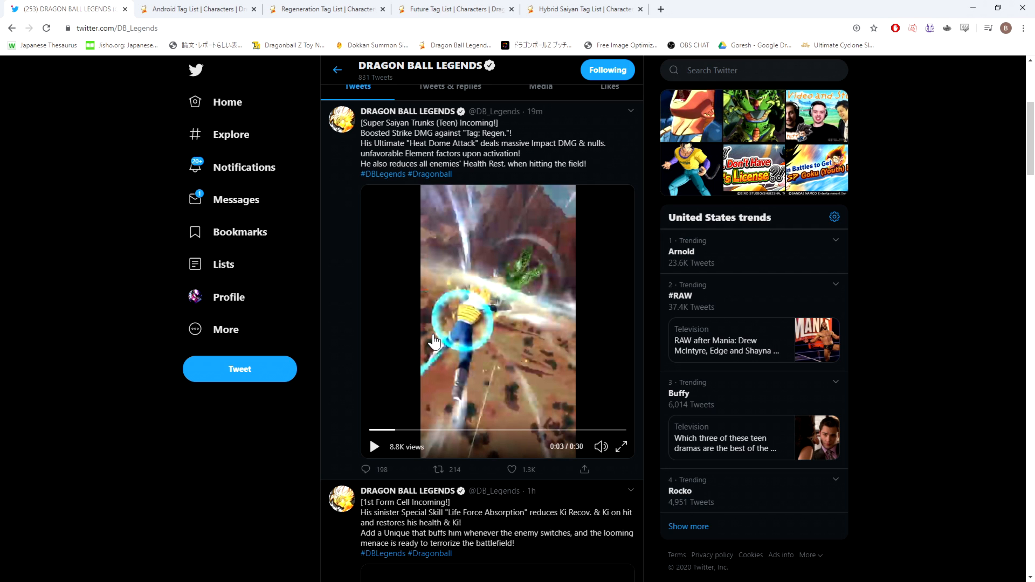
pyautogui.moveTo(409, 335)
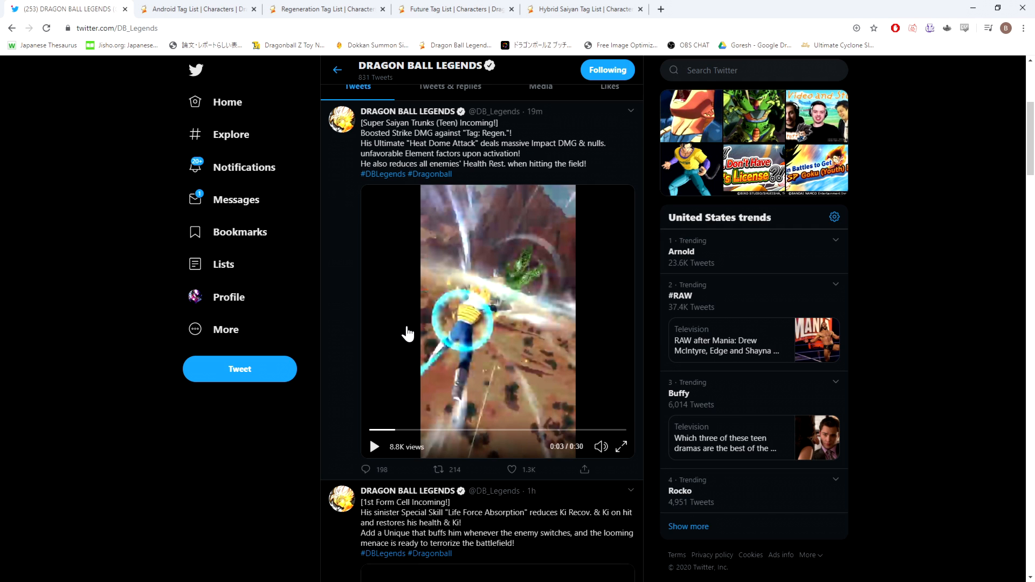
pyautogui.scroll(-3)
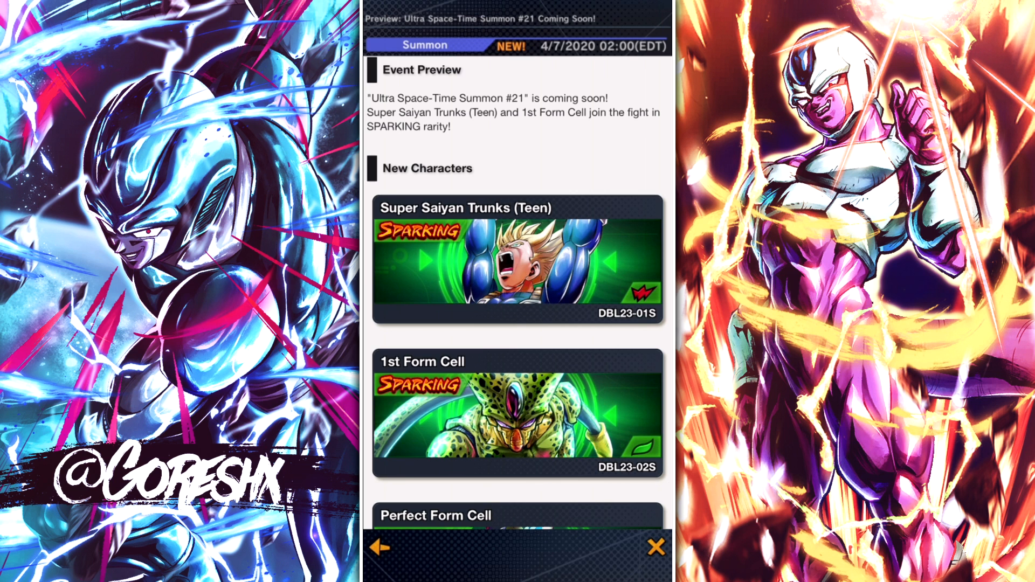
# Scroll the Summon #21 preview's New Characters list down to the EXTREME-rarity Perfect Form Cell
pyautogui.scroll(-3)
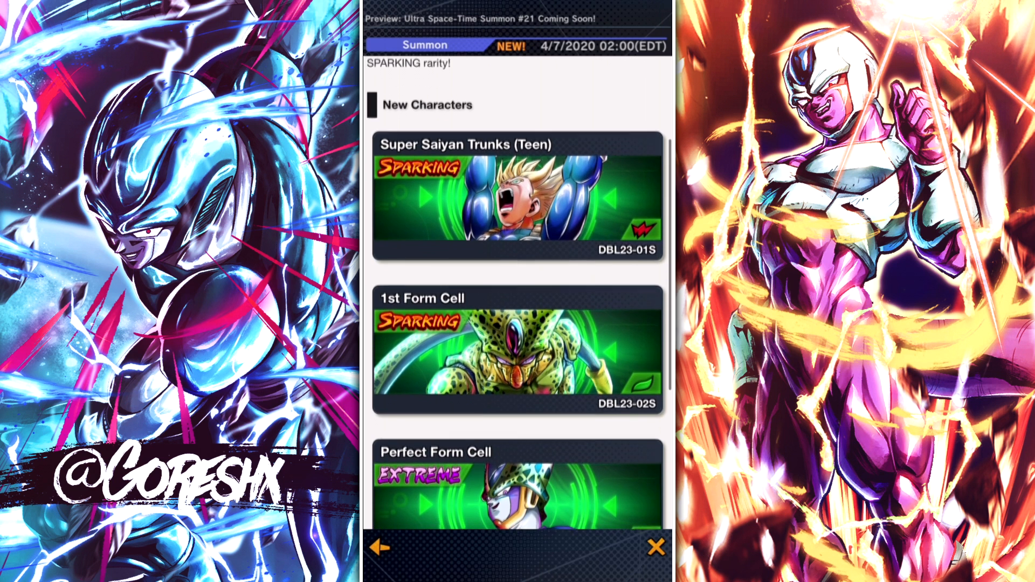
pyautogui.scroll(-3)
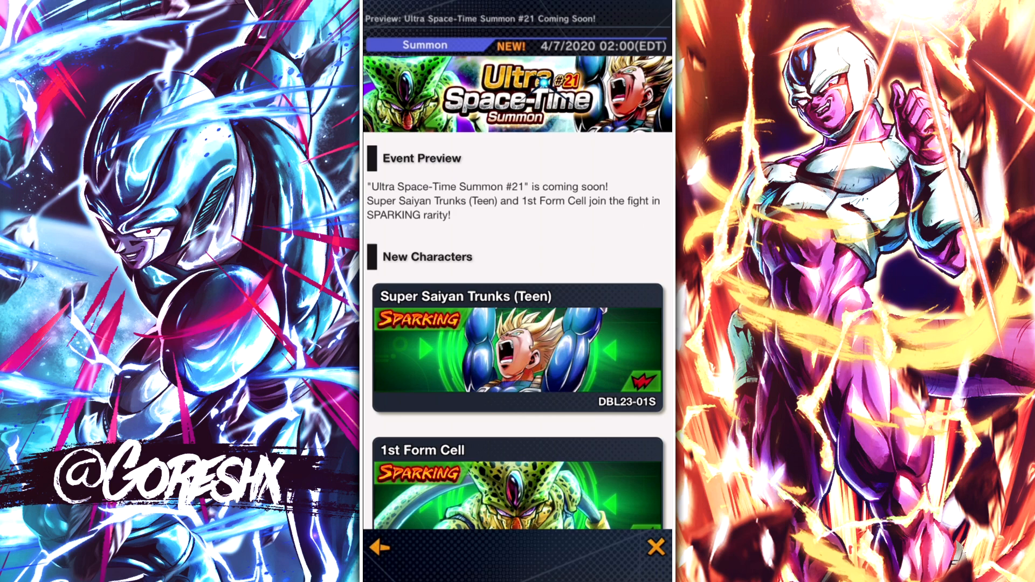
pyautogui.scroll(-3)
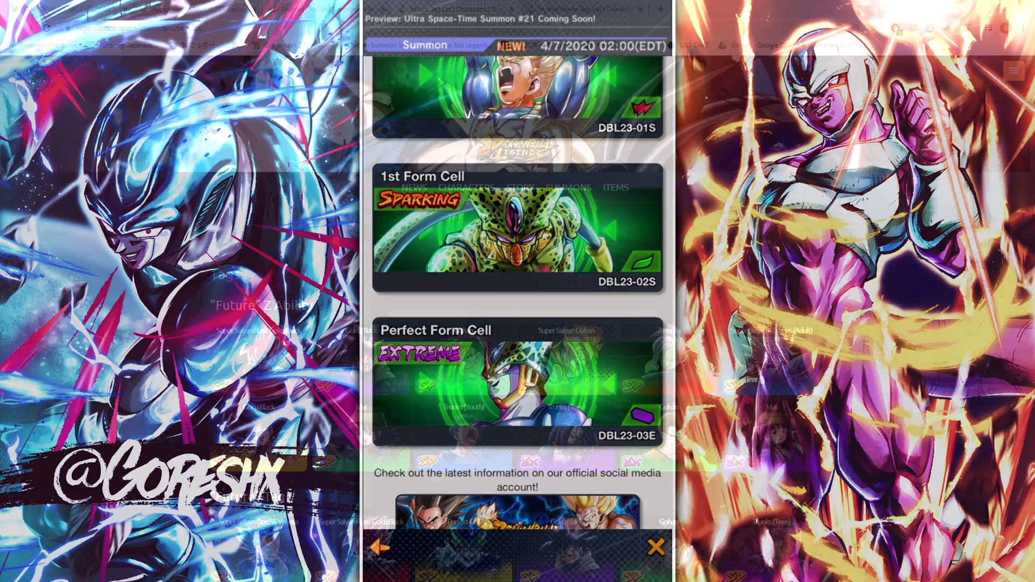
# View the Regeneration tag list's Z Ability characters such as Perfect Cell and Zamasu
pyautogui.click(656, 548)
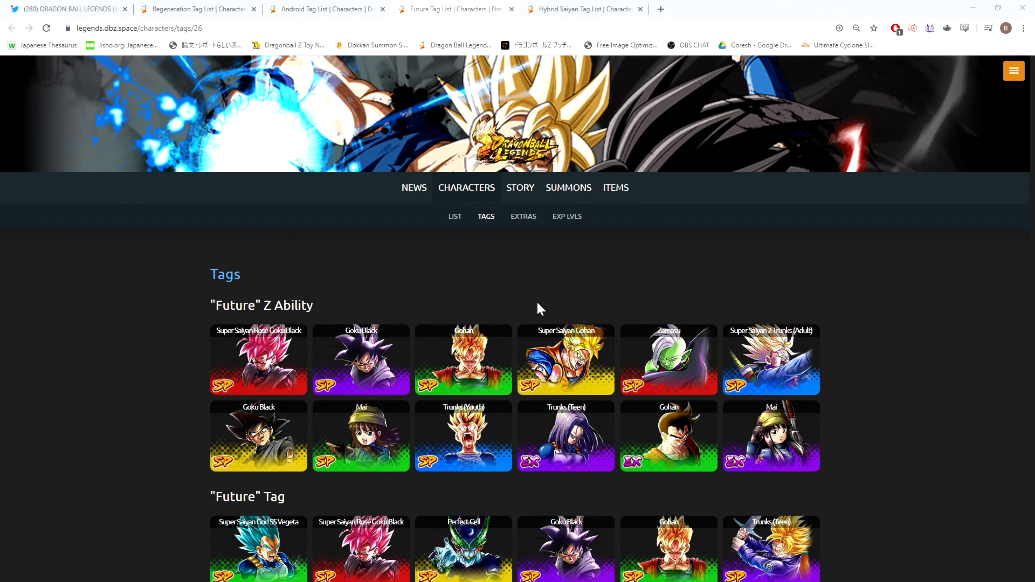
pyautogui.moveTo(505, 166)
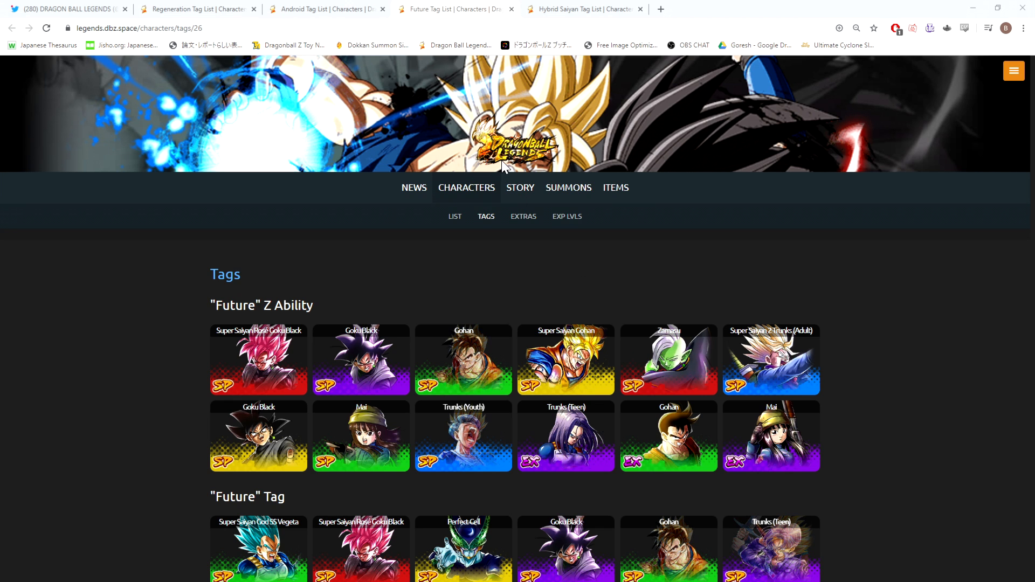
pyautogui.moveTo(200, 6)
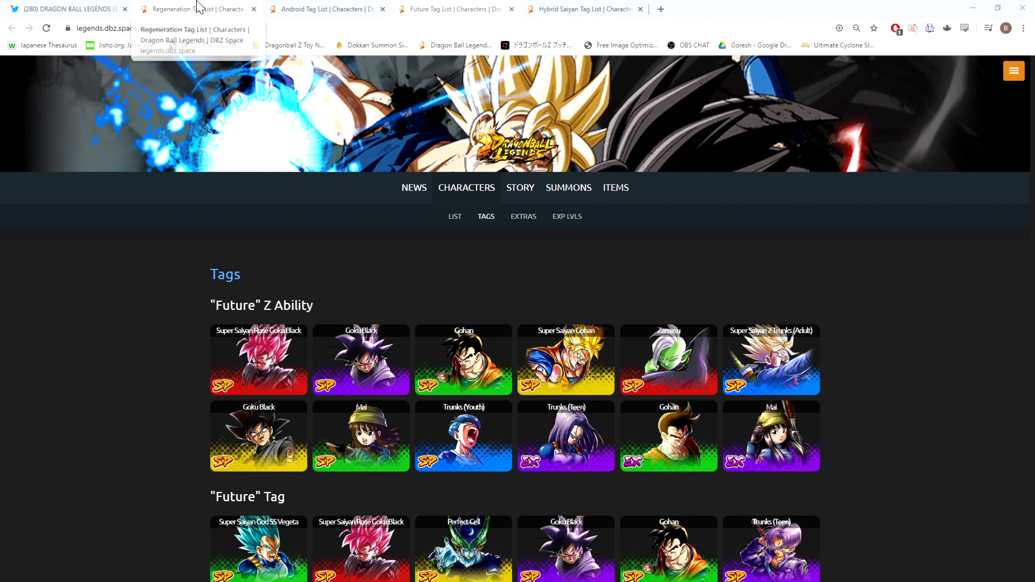
pyautogui.click(195, 9)
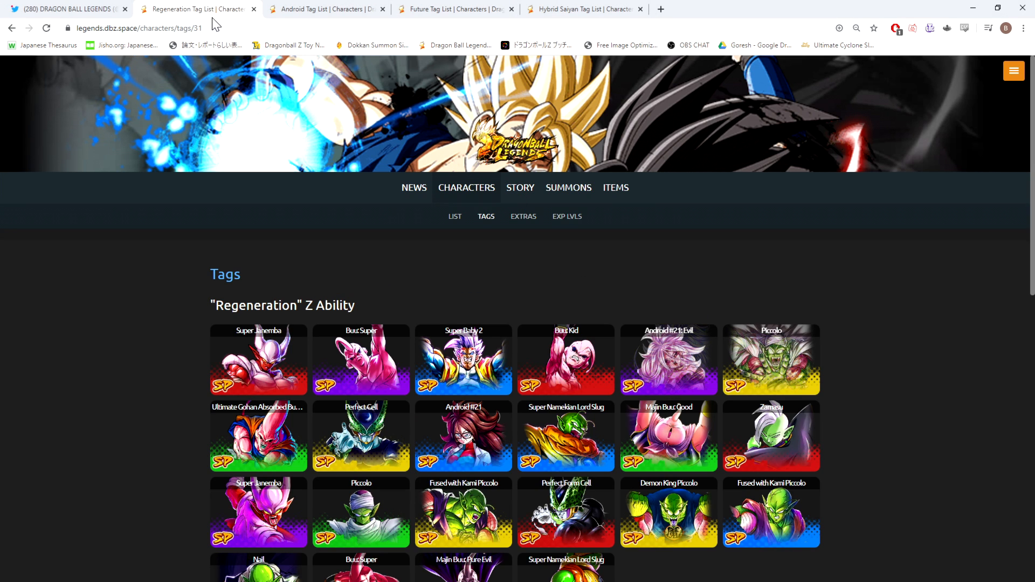
pyautogui.moveTo(296, 195)
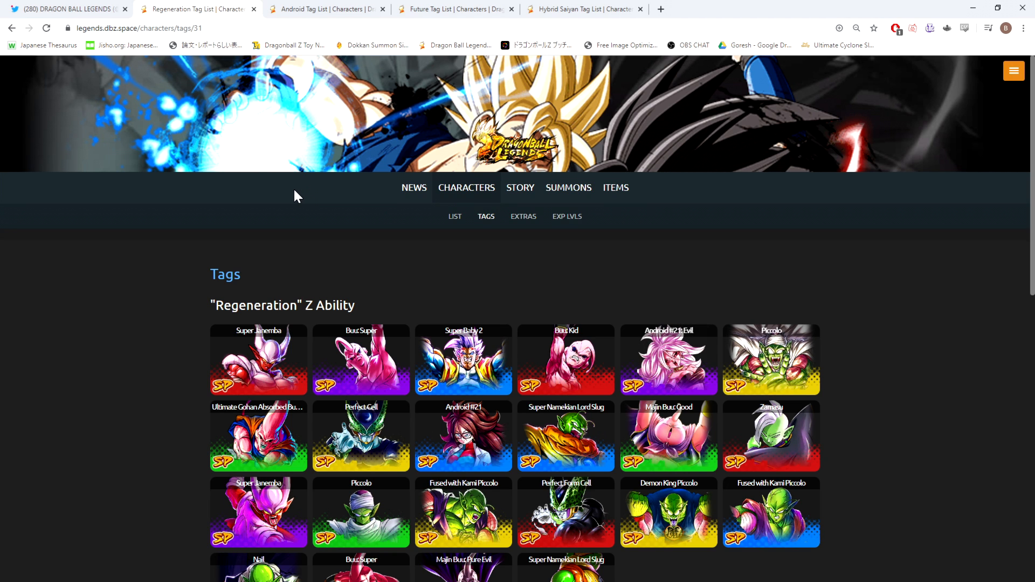
pyautogui.scroll(-3)
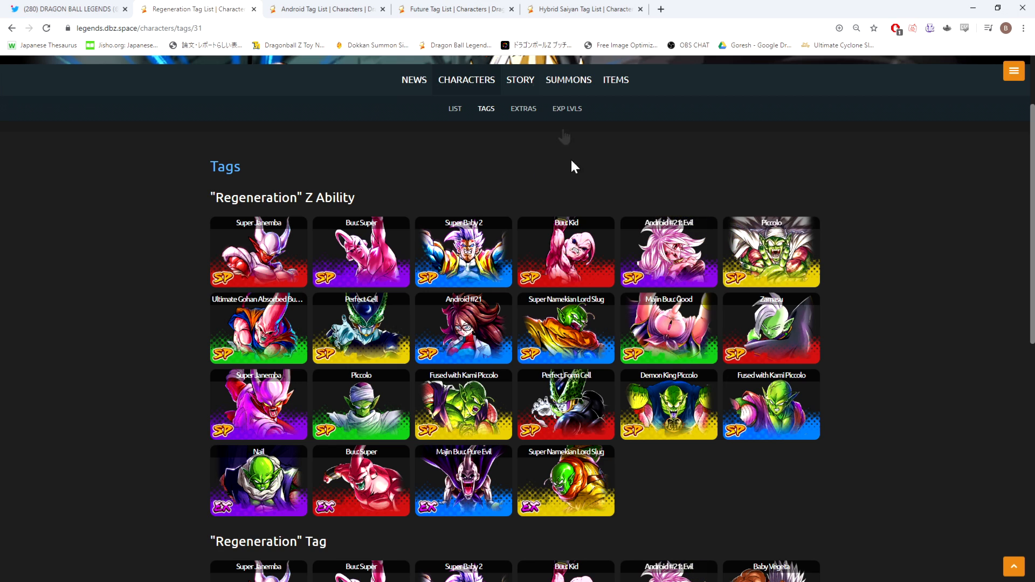
pyautogui.moveTo(660, 339)
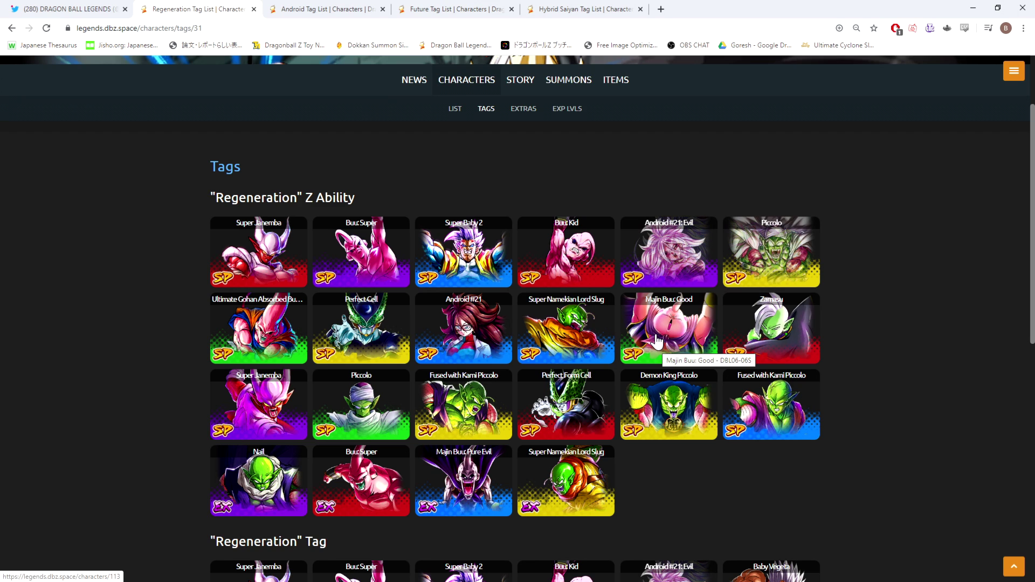
pyautogui.moveTo(256, 162)
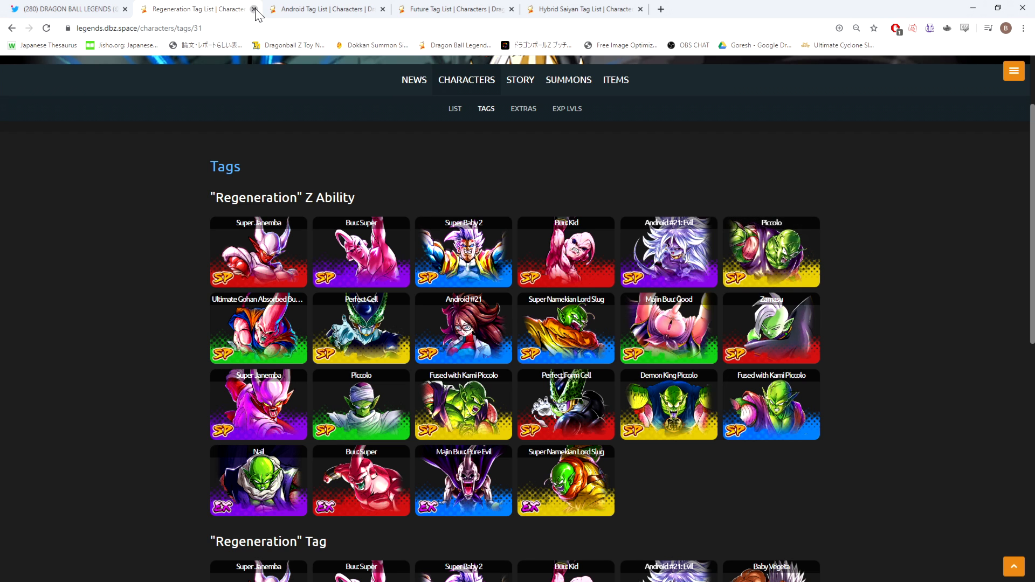
# Close the Regeneration tag list and scroll the list left on screen
pyautogui.click(256, 9)
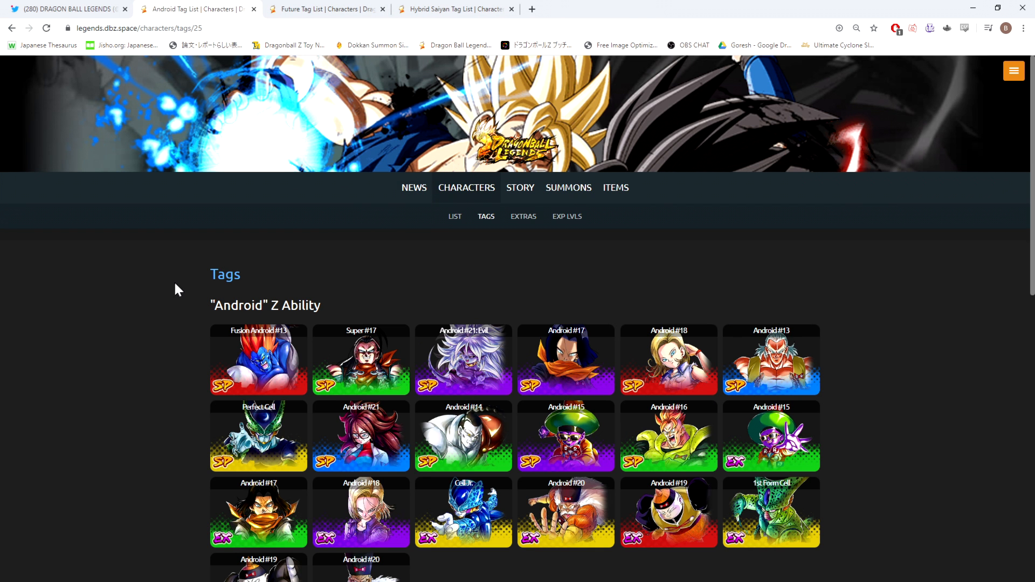
pyautogui.scroll(-3)
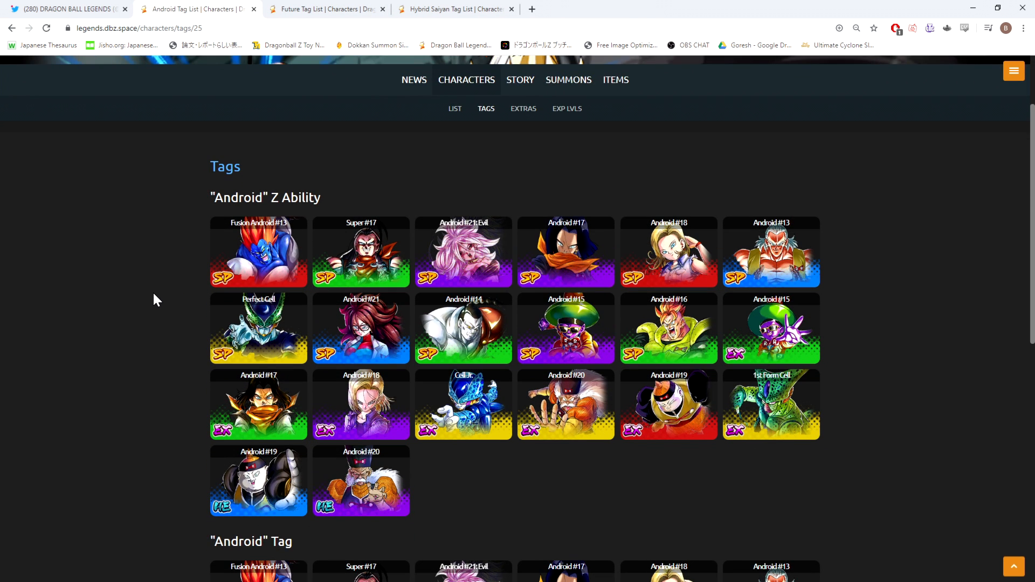
pyautogui.moveTo(164, 323)
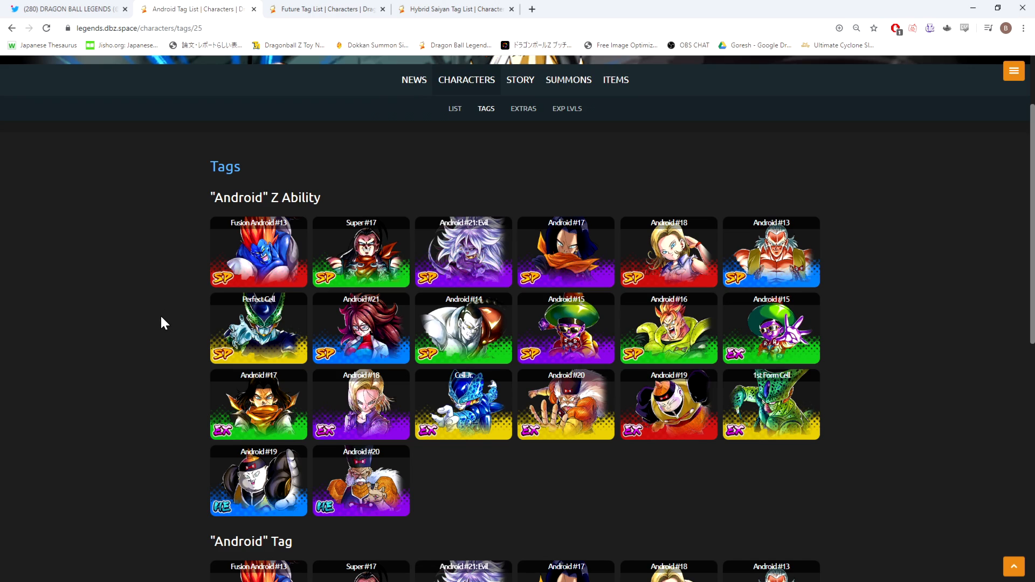
pyautogui.scroll(-3)
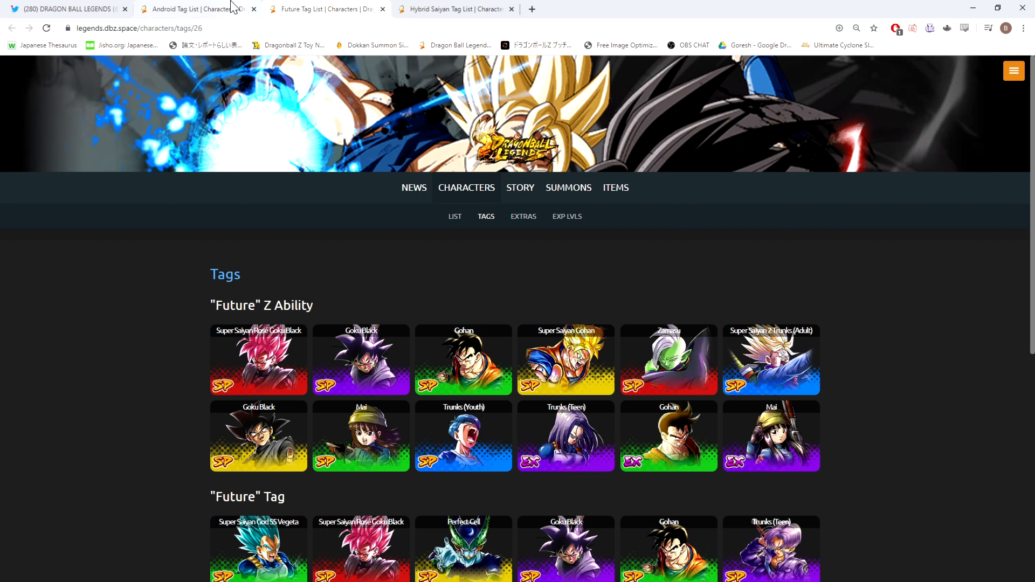
# View the Android tag list's Z Ability characters such as Fusion Android #13 and 1st Form Cell
pyautogui.click(190, 9)
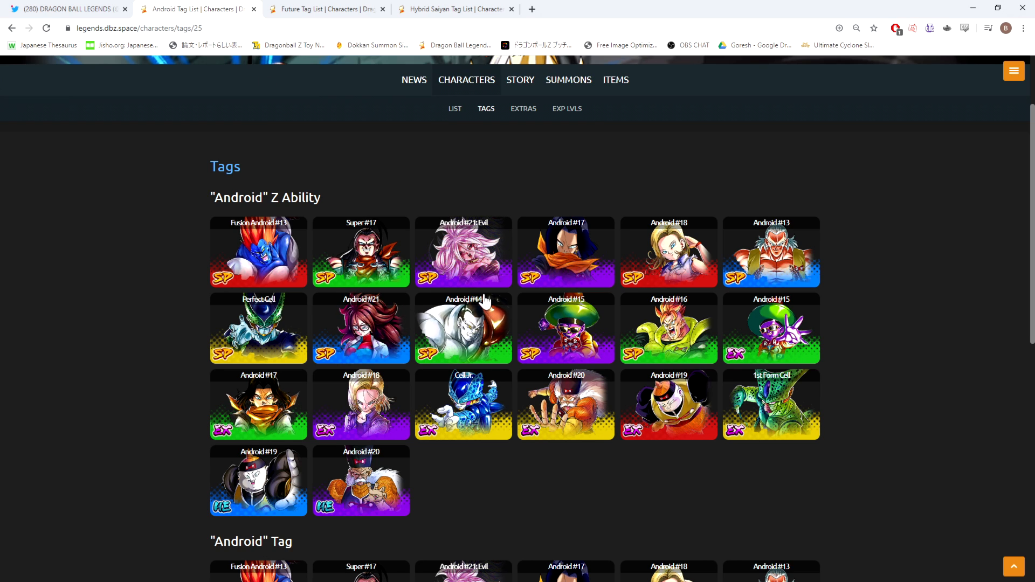
pyautogui.moveTo(270, 246)
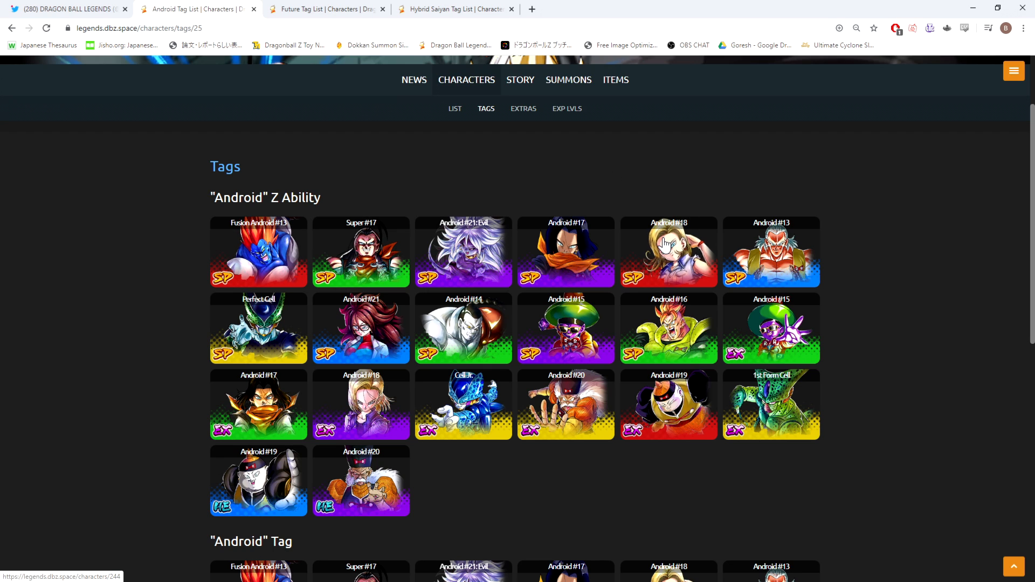
pyautogui.moveTo(377, 206)
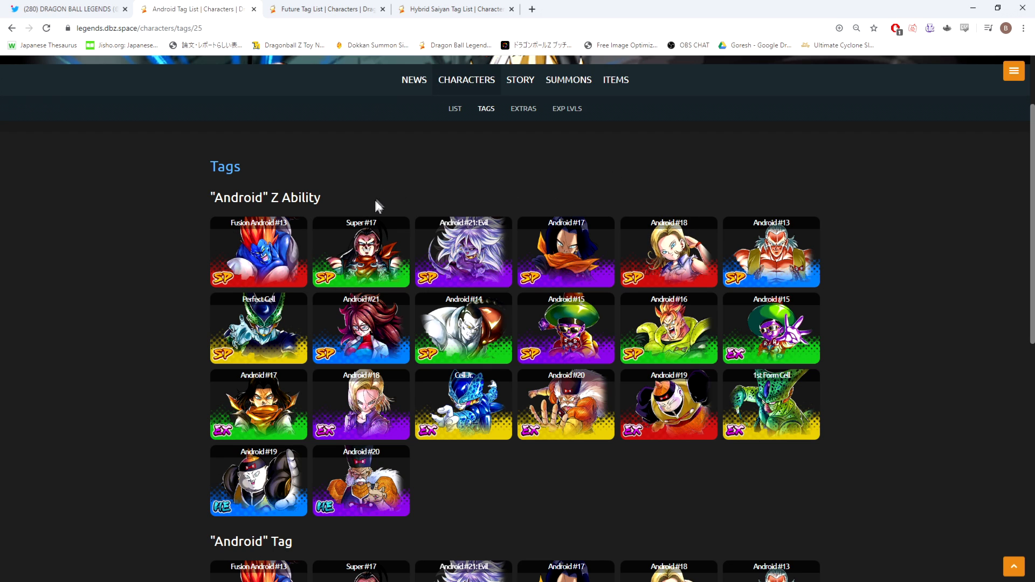
pyautogui.moveTo(450, 356)
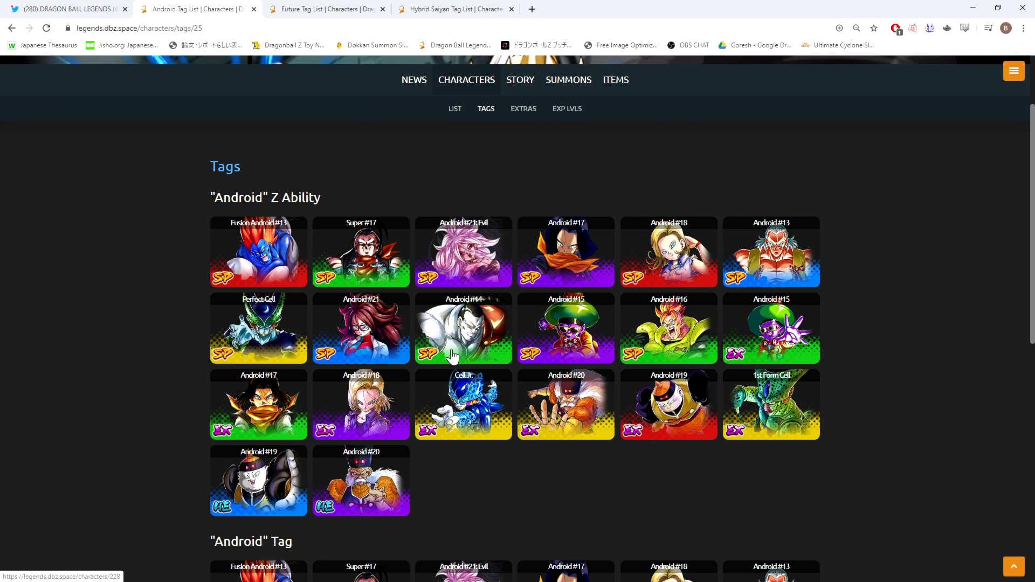
pyautogui.moveTo(452, 353)
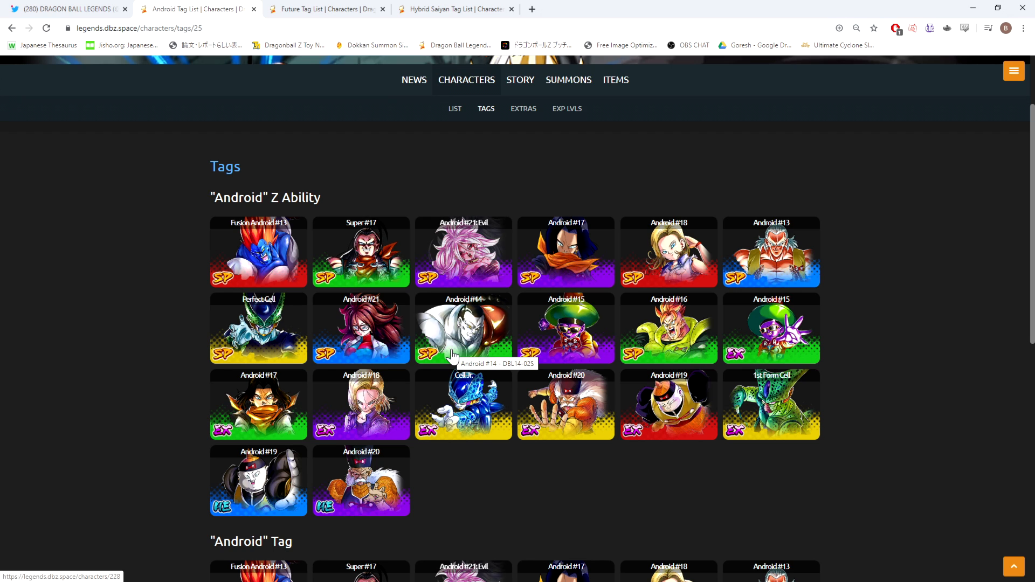
pyautogui.moveTo(779, 317)
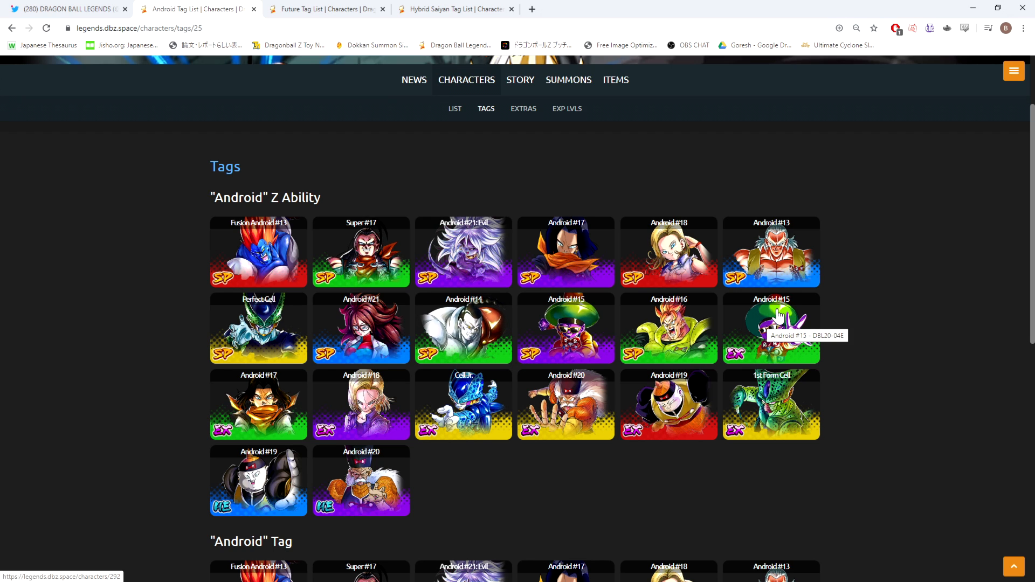
pyautogui.moveTo(203, 426)
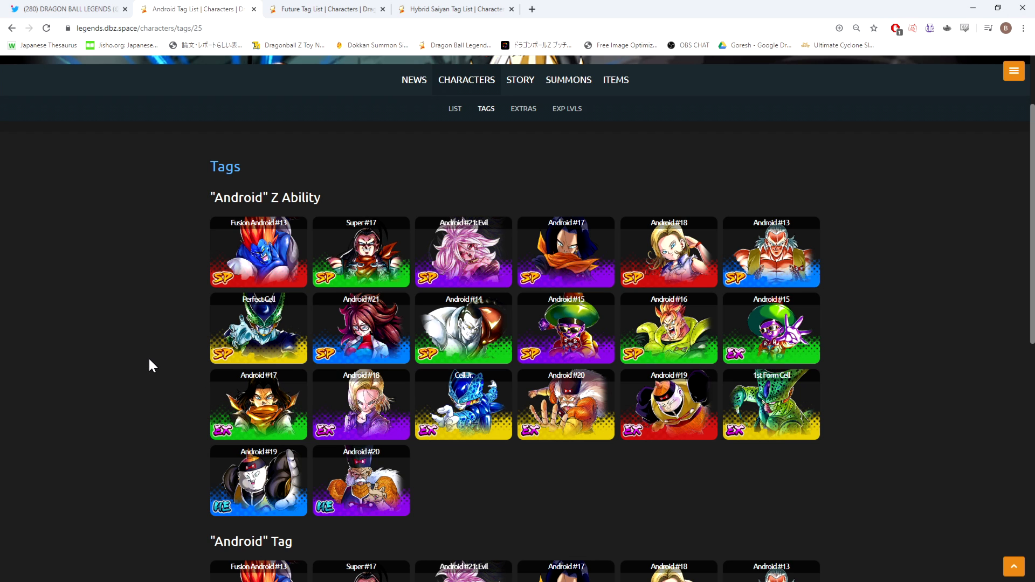
pyautogui.scroll(-3)
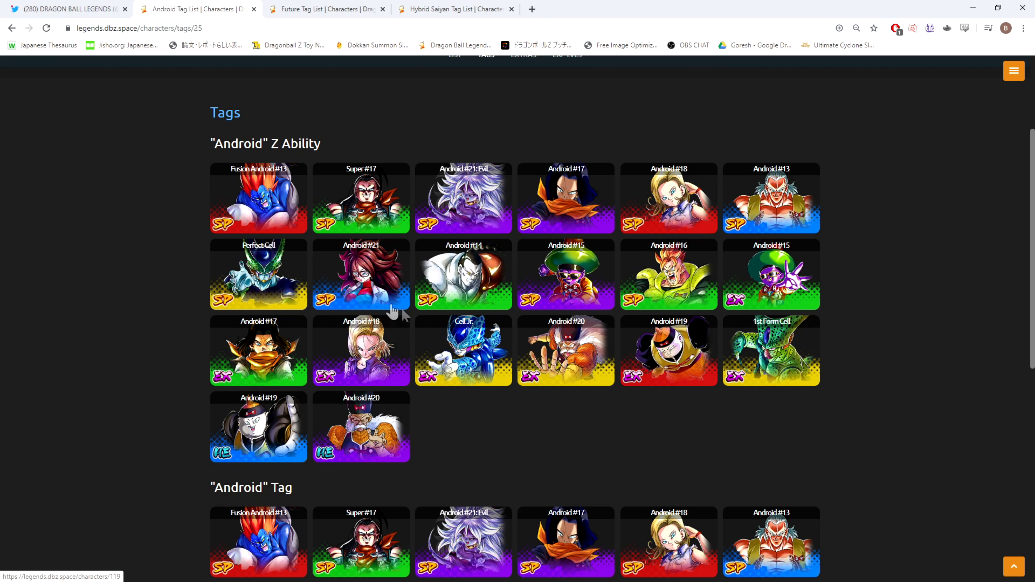
pyautogui.moveTo(371, 305)
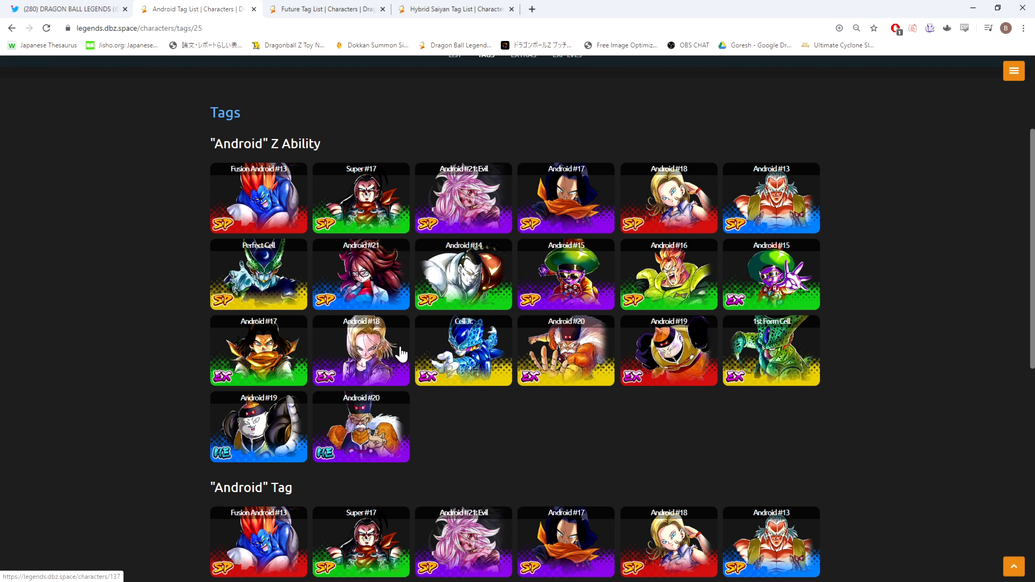
pyautogui.scroll(-3)
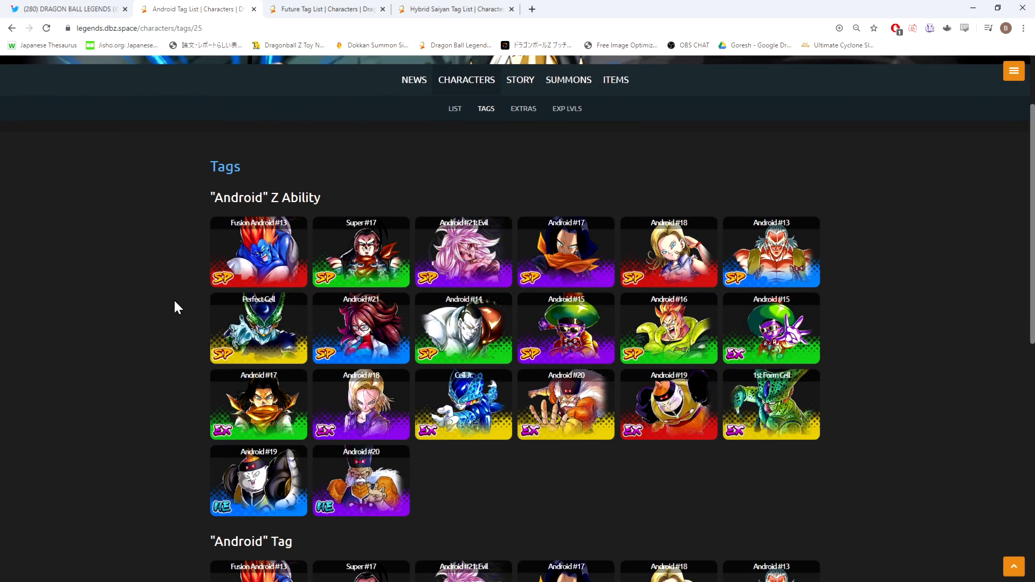
pyautogui.click(319, 9)
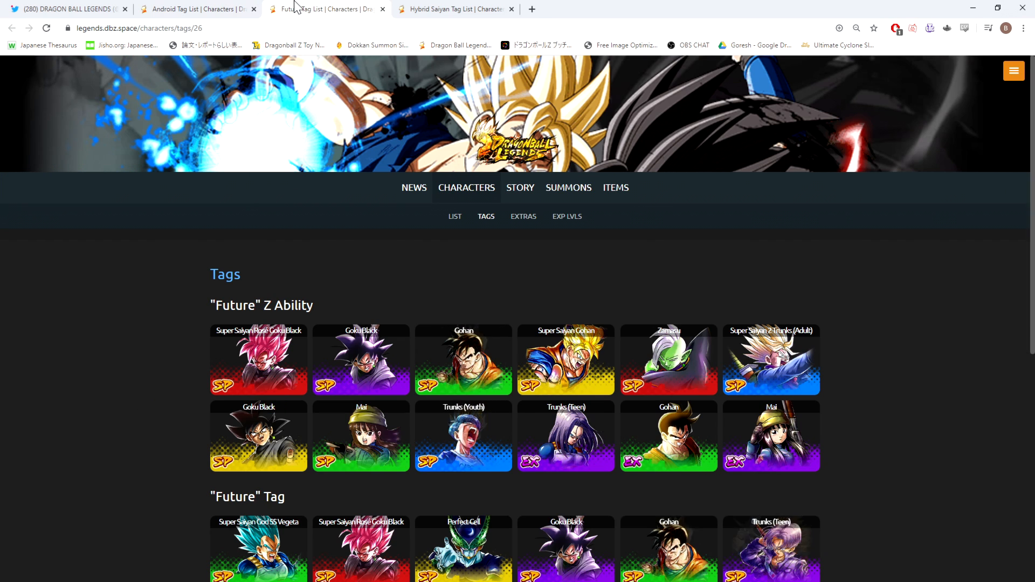
pyautogui.scroll(-3)
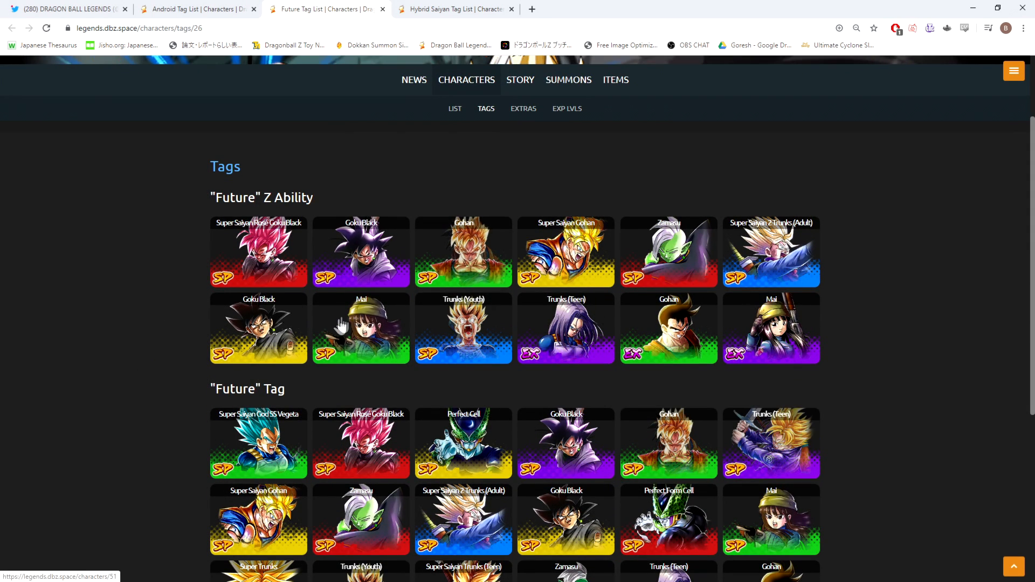
pyautogui.moveTo(345, 326)
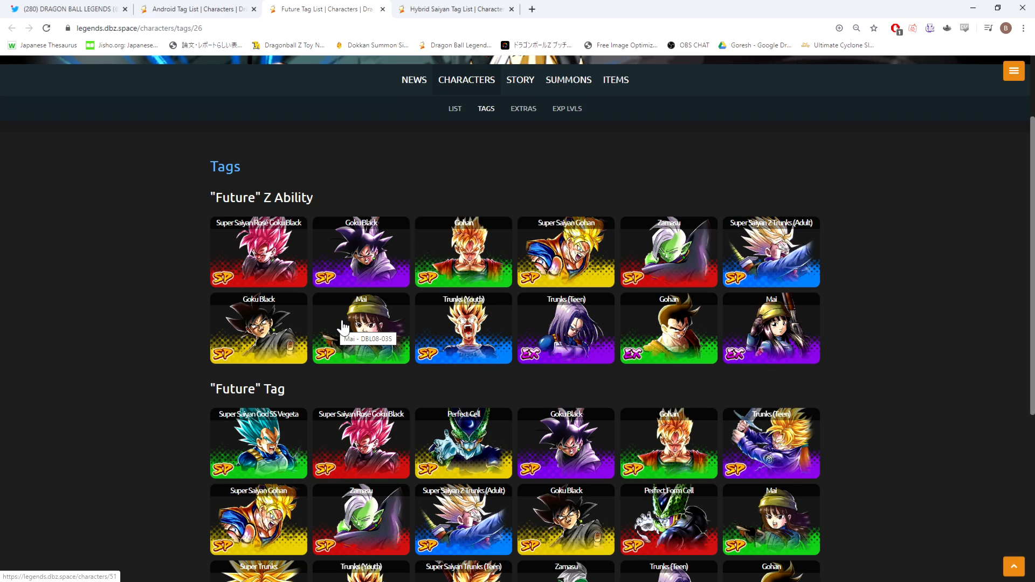
pyautogui.scroll(-3)
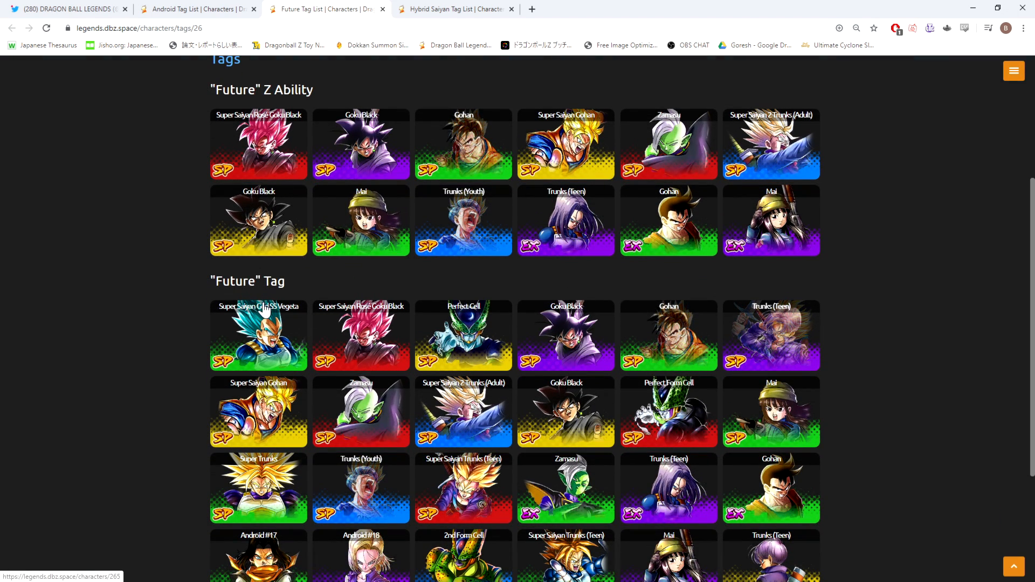
pyautogui.moveTo(259, 343)
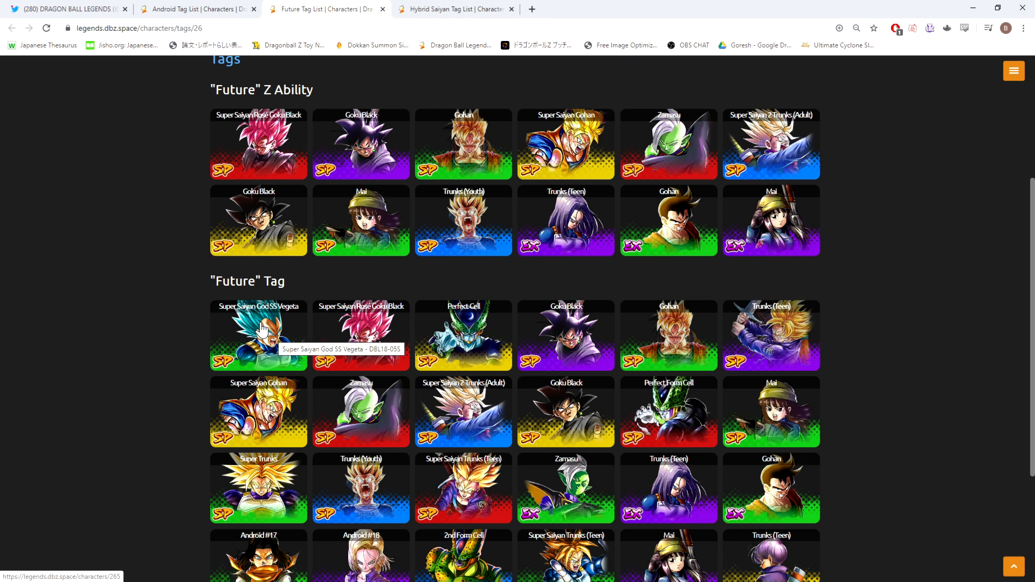
pyautogui.moveTo(187, 373)
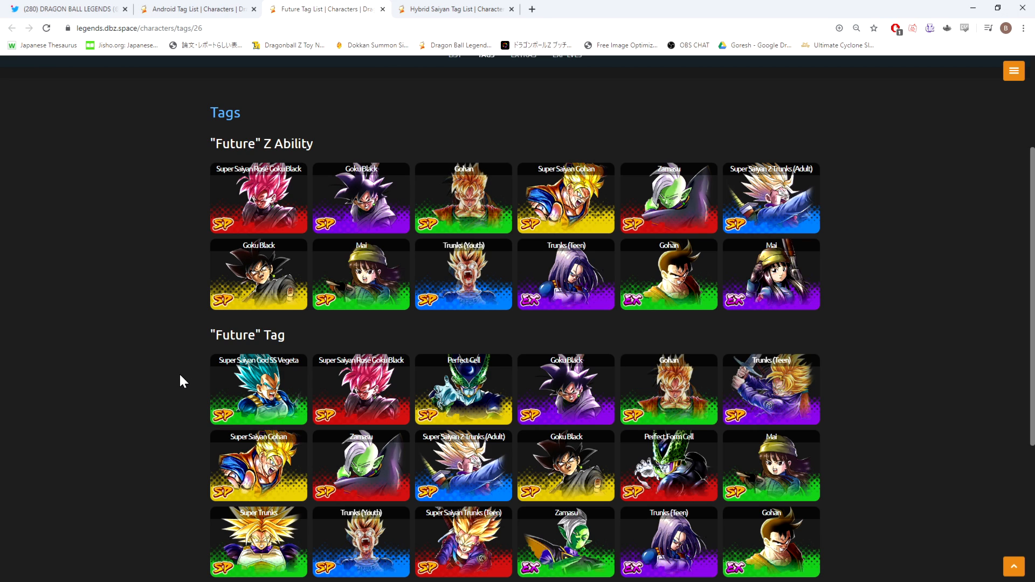
pyautogui.moveTo(234, 396)
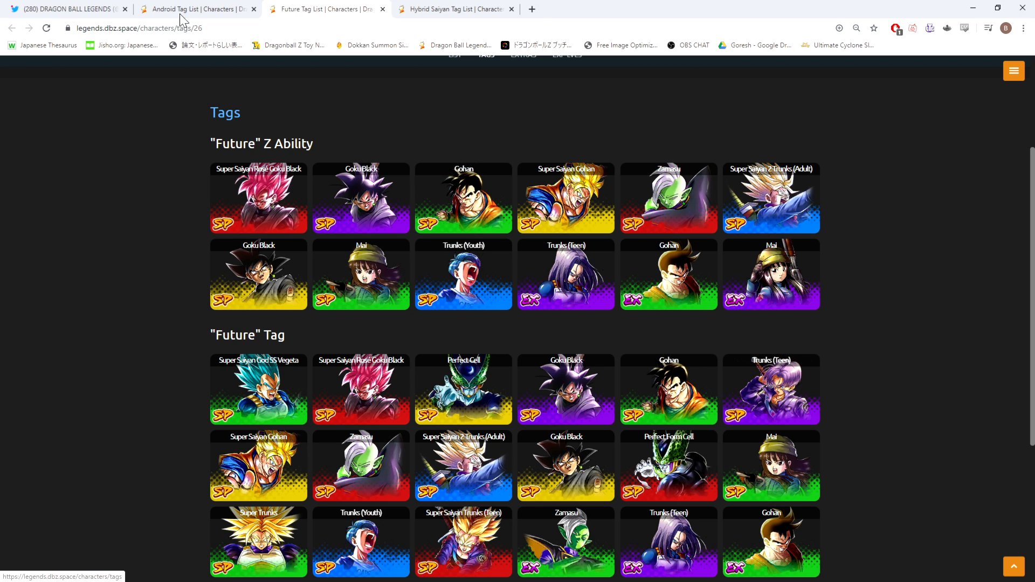
# Return to the Android tag list showing units like Fusion Android #13 and Super #17
pyautogui.click(191, 8)
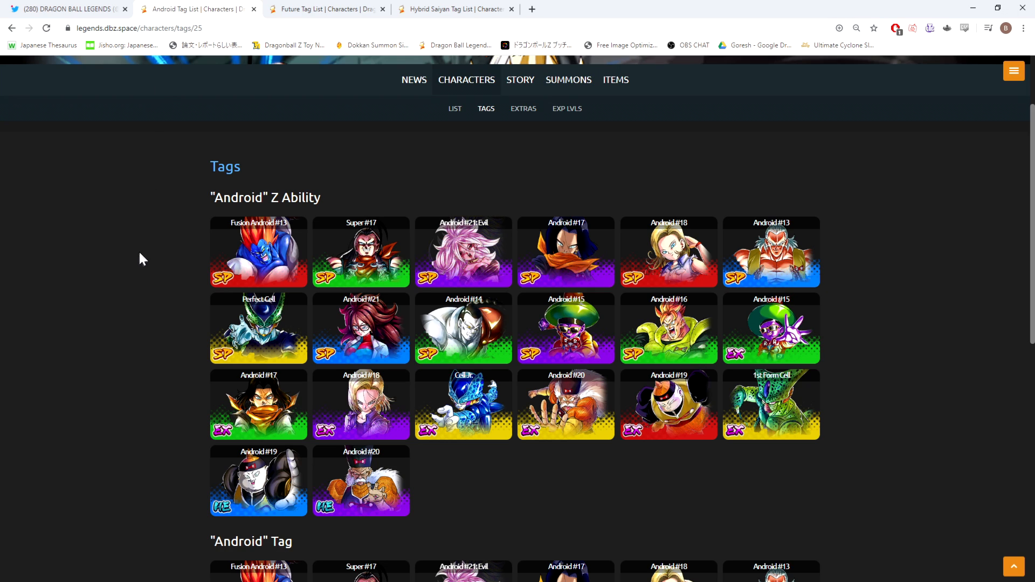
pyautogui.moveTo(134, 268)
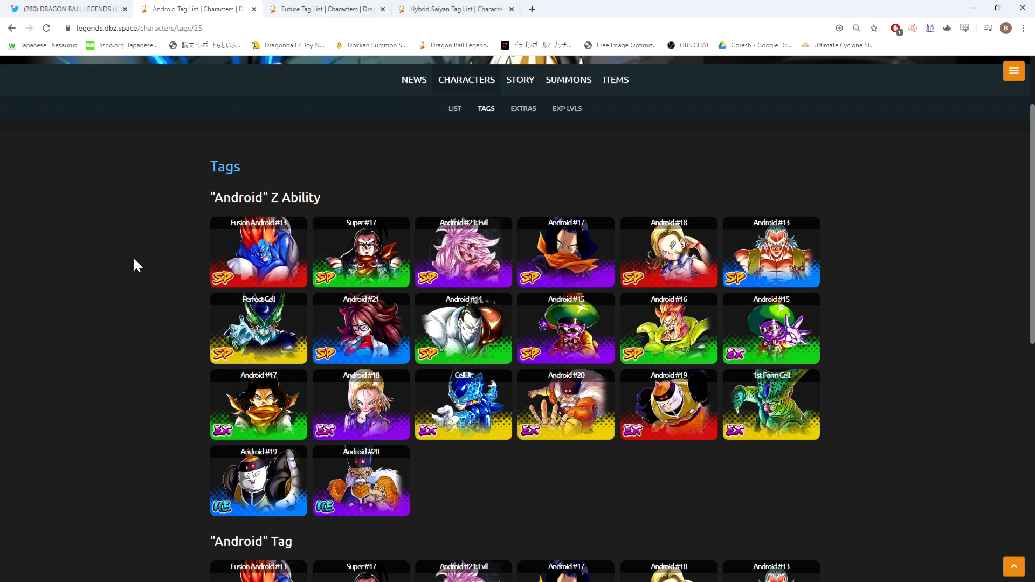
pyautogui.moveTo(161, 220)
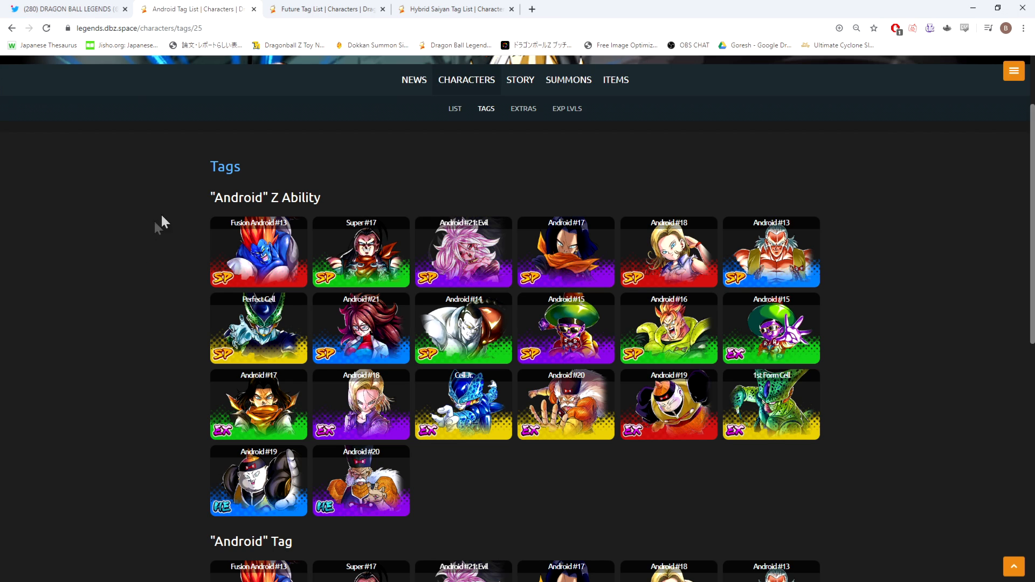
pyautogui.moveTo(358, 252)
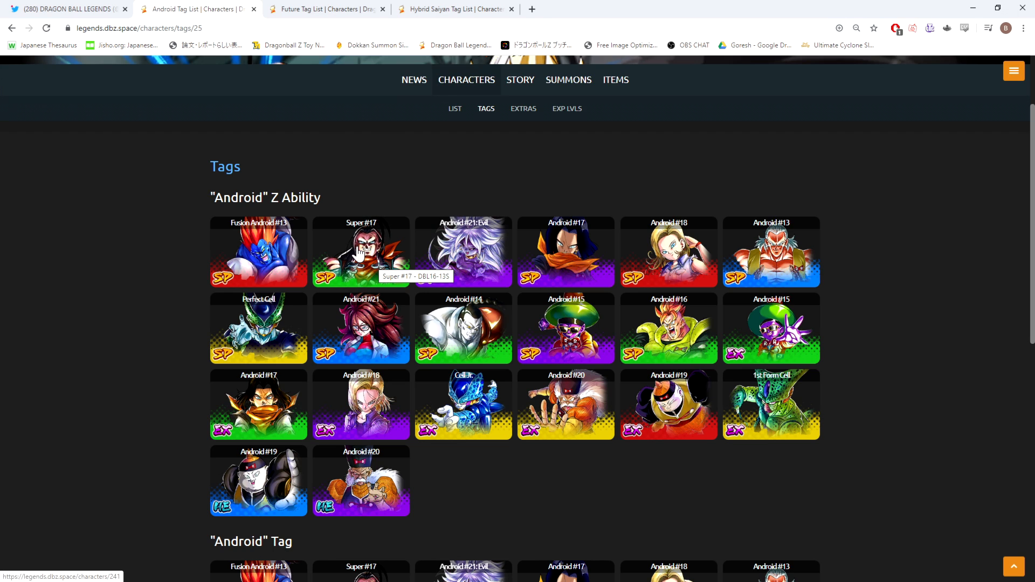
pyautogui.moveTo(368, 264)
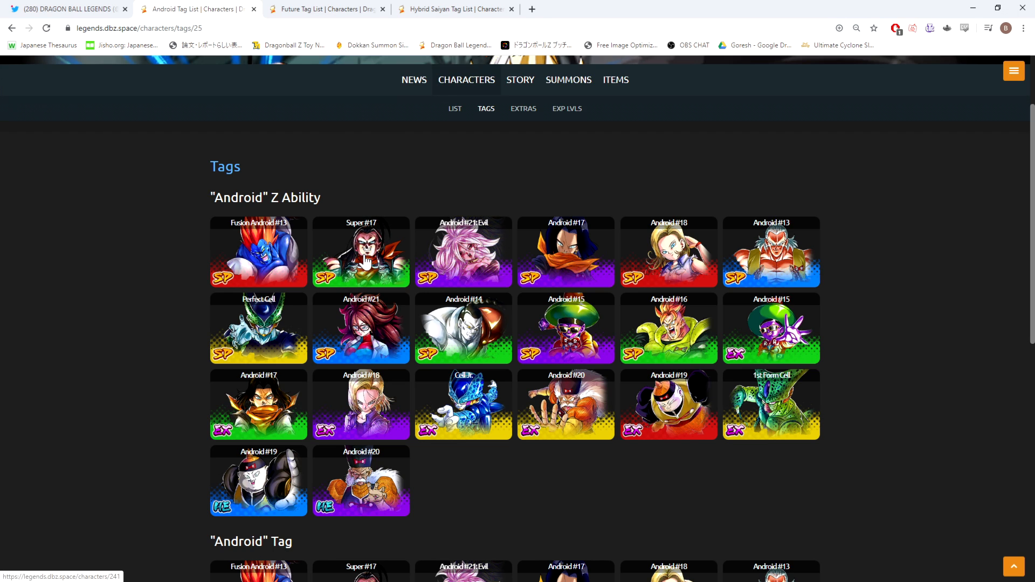
pyautogui.moveTo(371, 263)
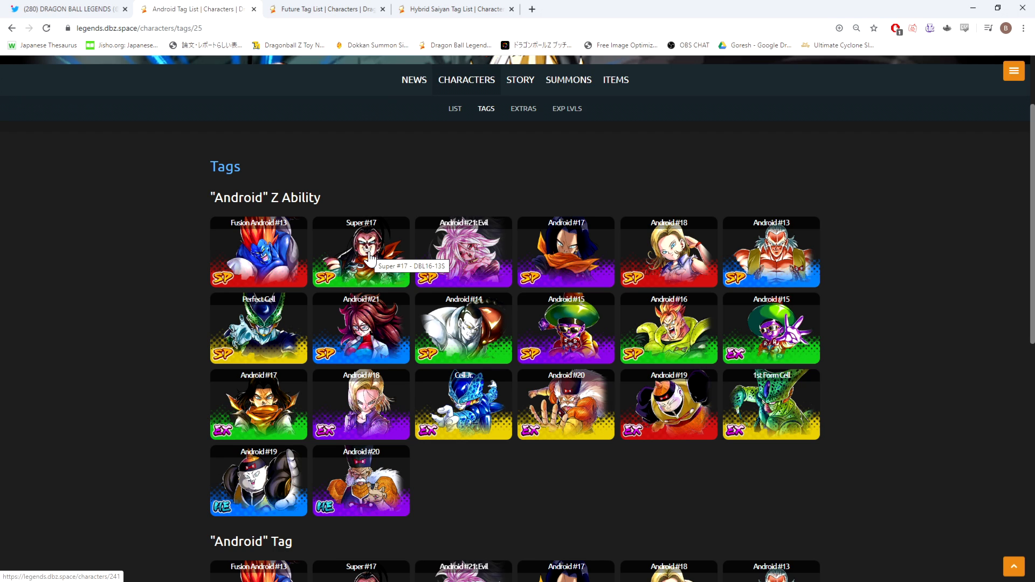
pyautogui.moveTo(260, 321)
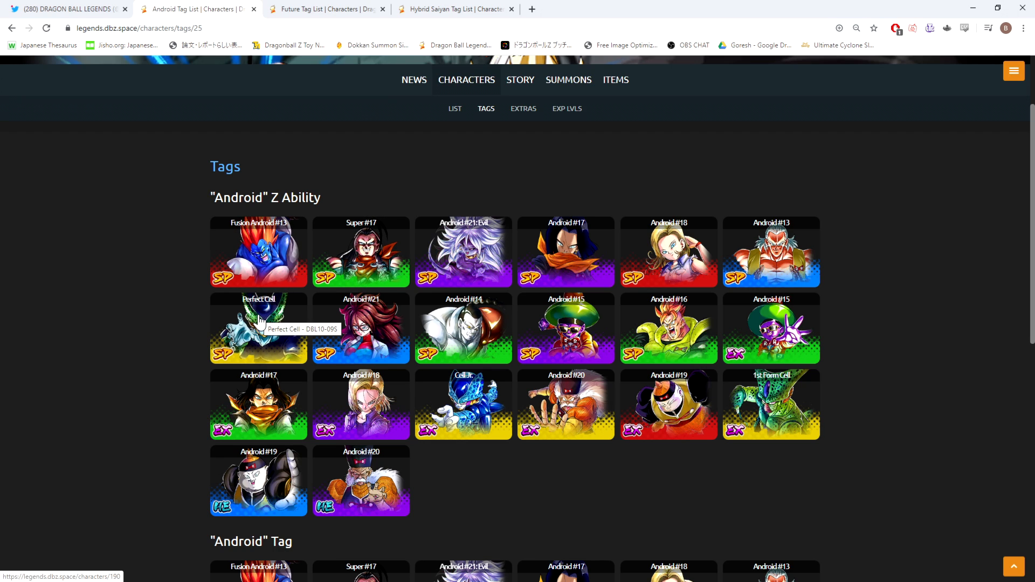
pyautogui.moveTo(352, 281)
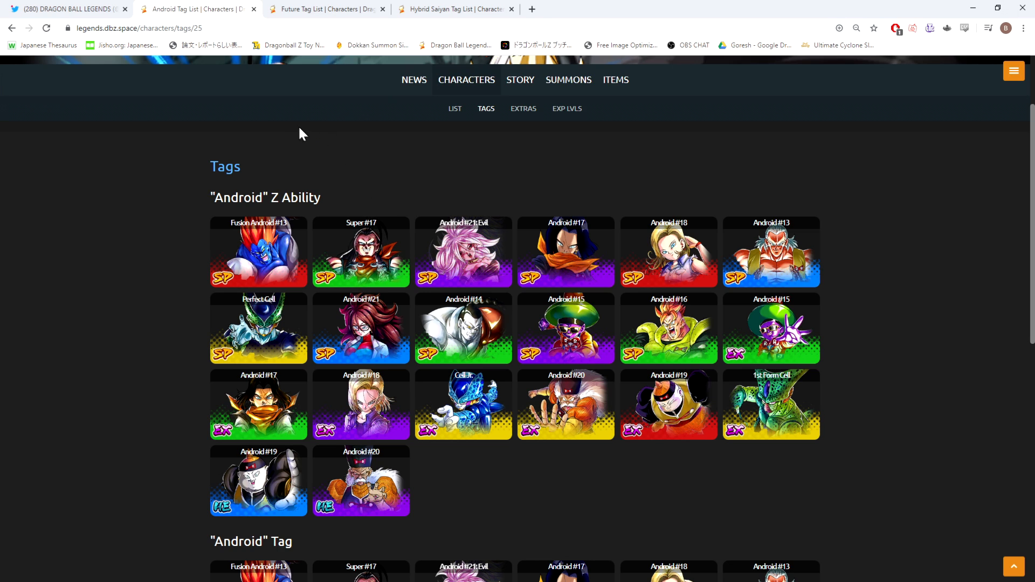
pyautogui.moveTo(231, 74)
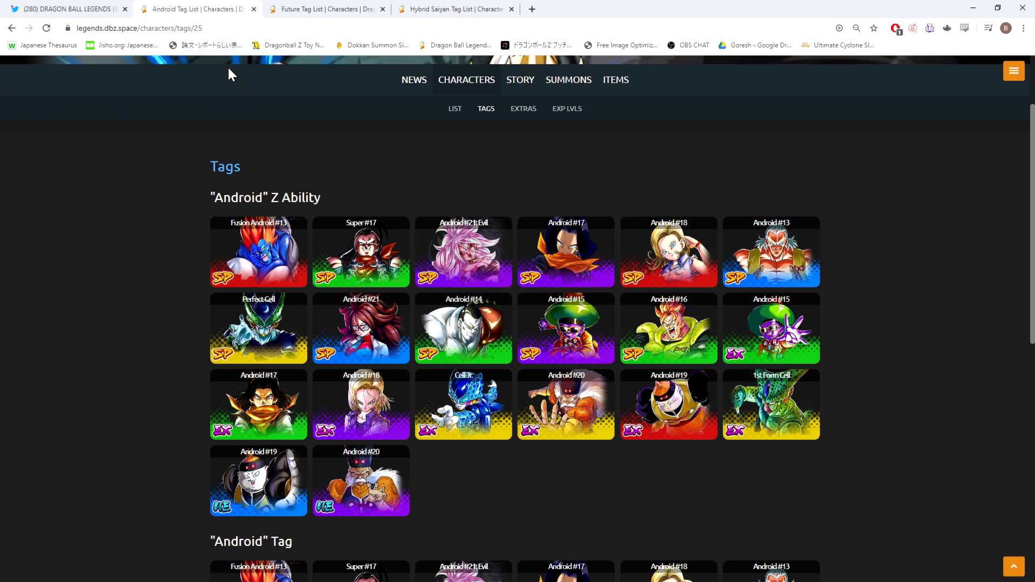
pyautogui.moveTo(468, 265)
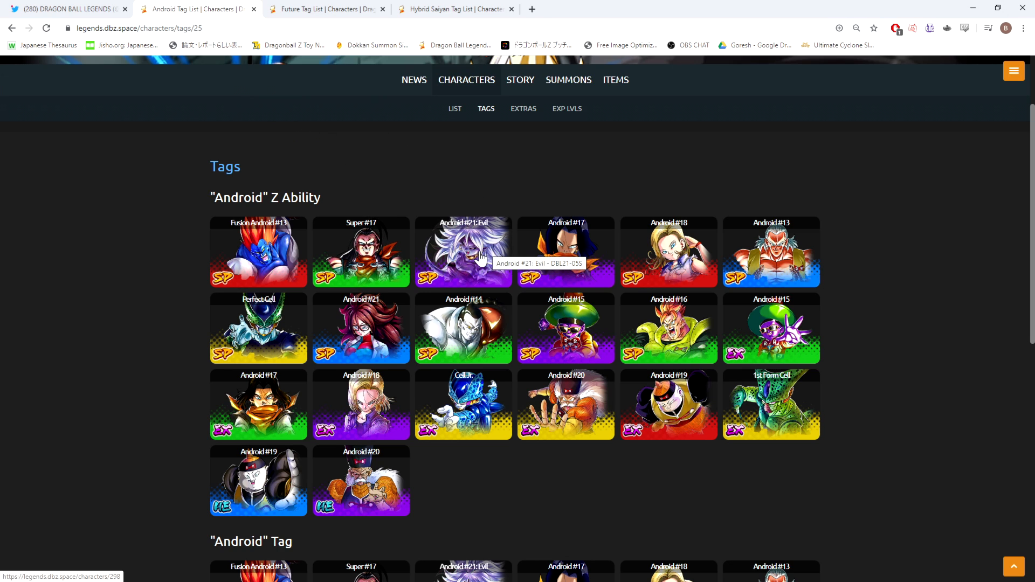
# Scroll through the Future tag list, then switch to the Hybrid Saiyan tag list with its Gohan units
pyautogui.click(325, 9)
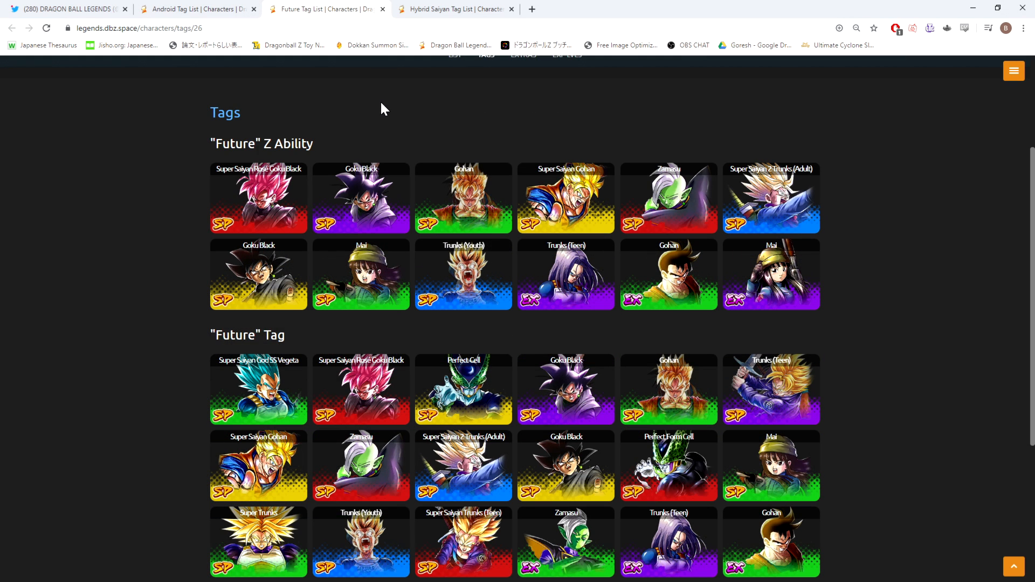
pyautogui.scroll(3)
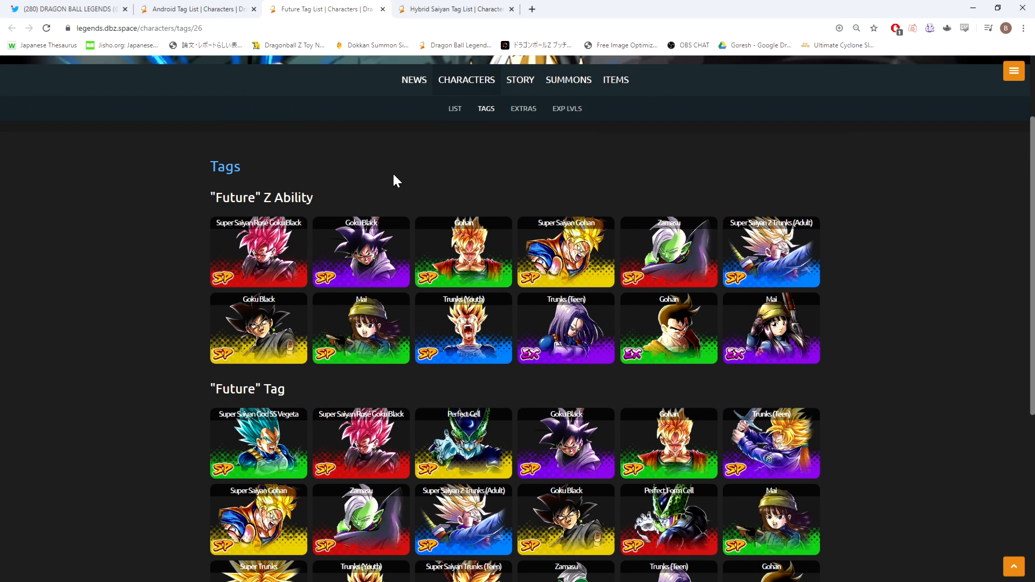
pyautogui.scroll(-3)
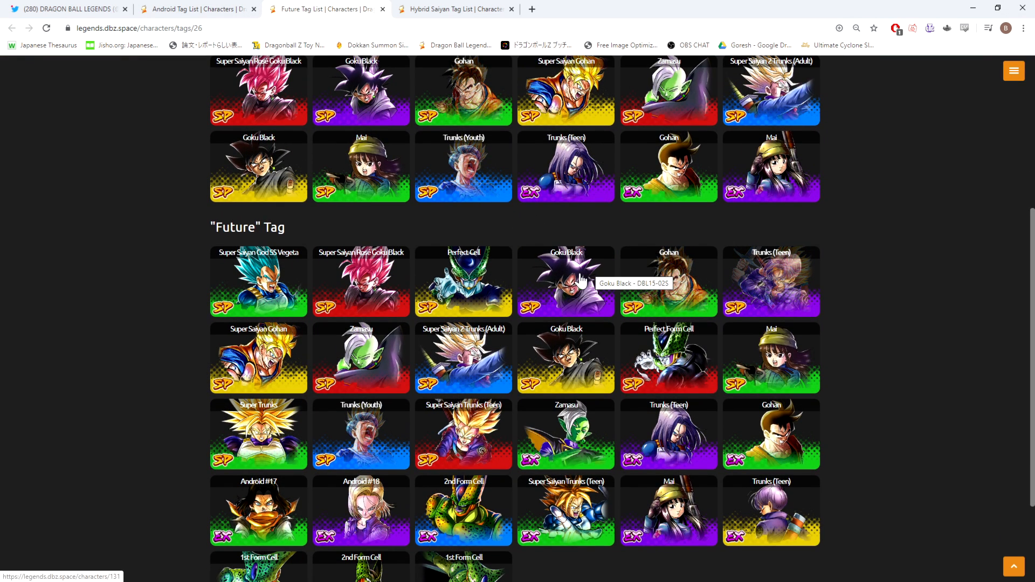
pyautogui.scroll(3)
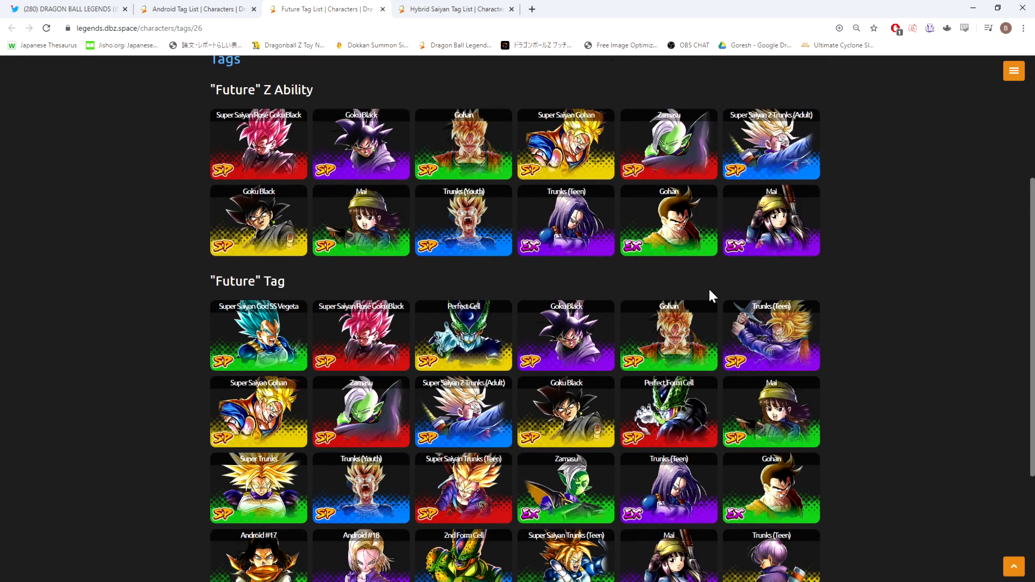
pyautogui.moveTo(477, 345)
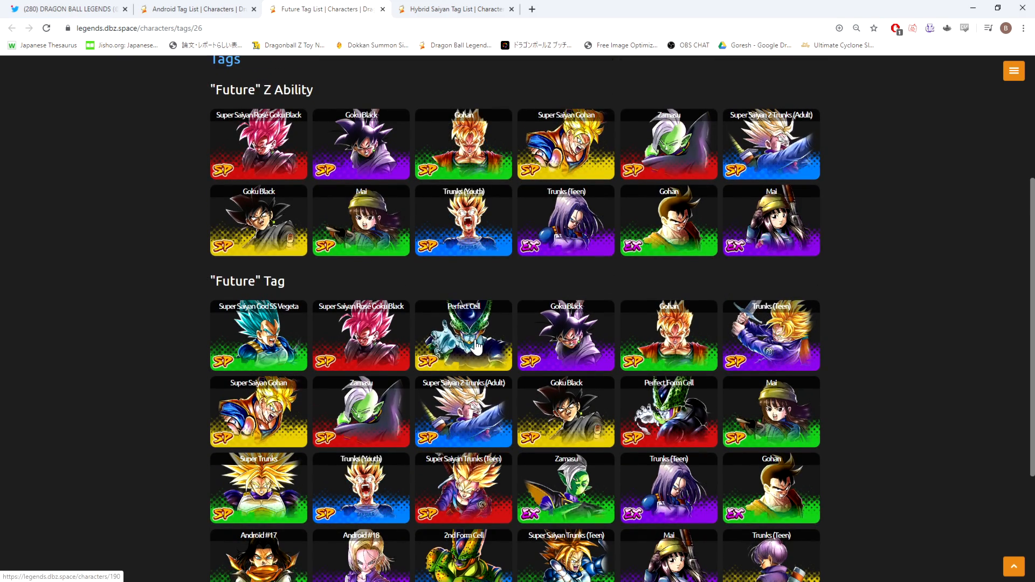
pyautogui.scroll(3)
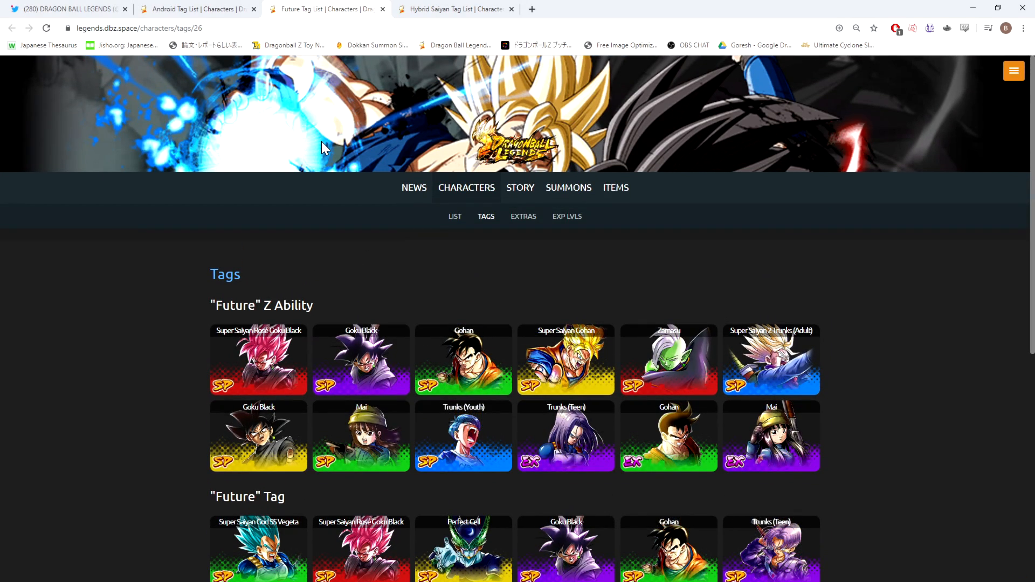
pyautogui.click(453, 9)
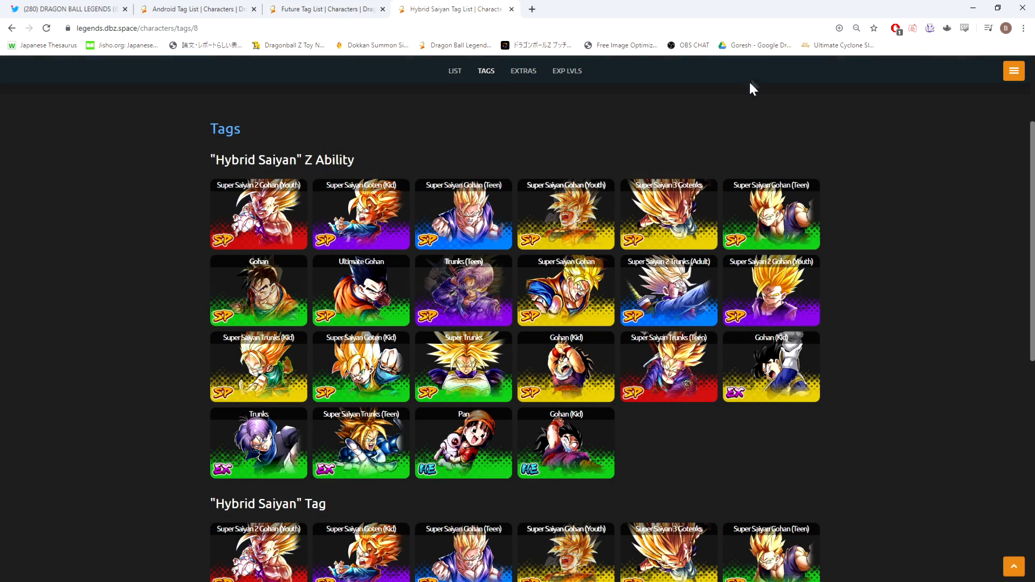
pyautogui.moveTo(523, 134)
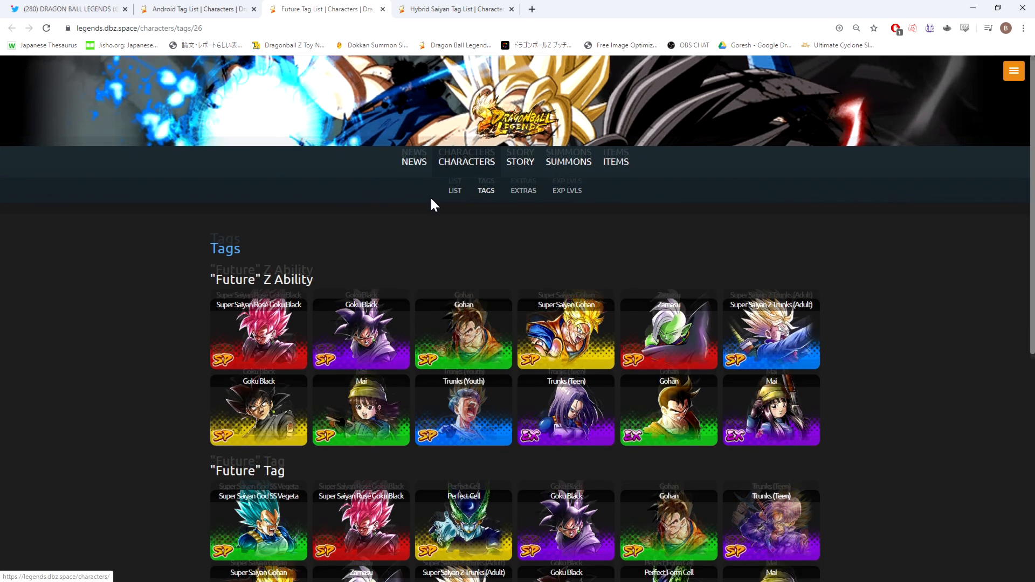
pyautogui.scroll(-3)
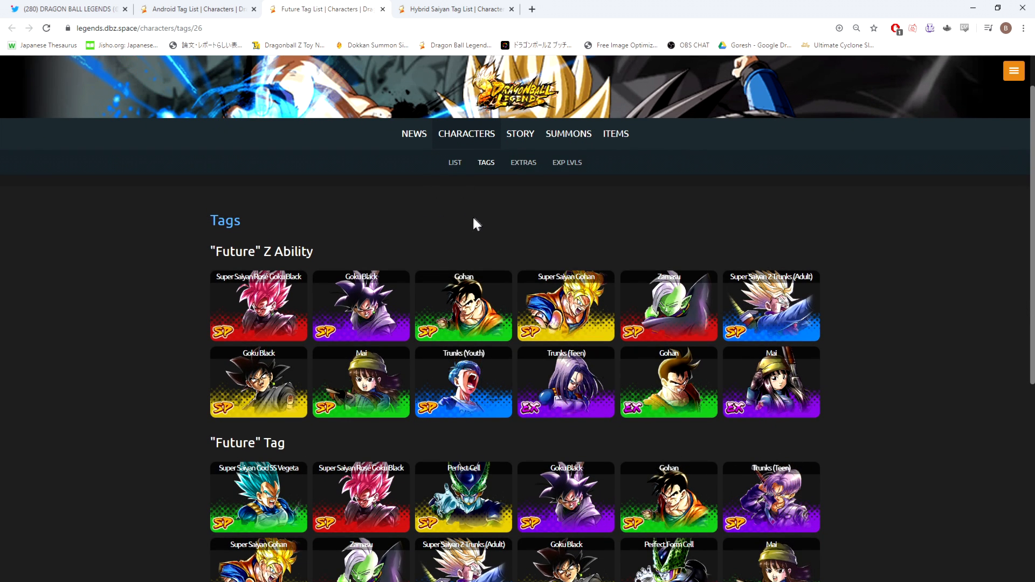
pyautogui.scroll(-3)
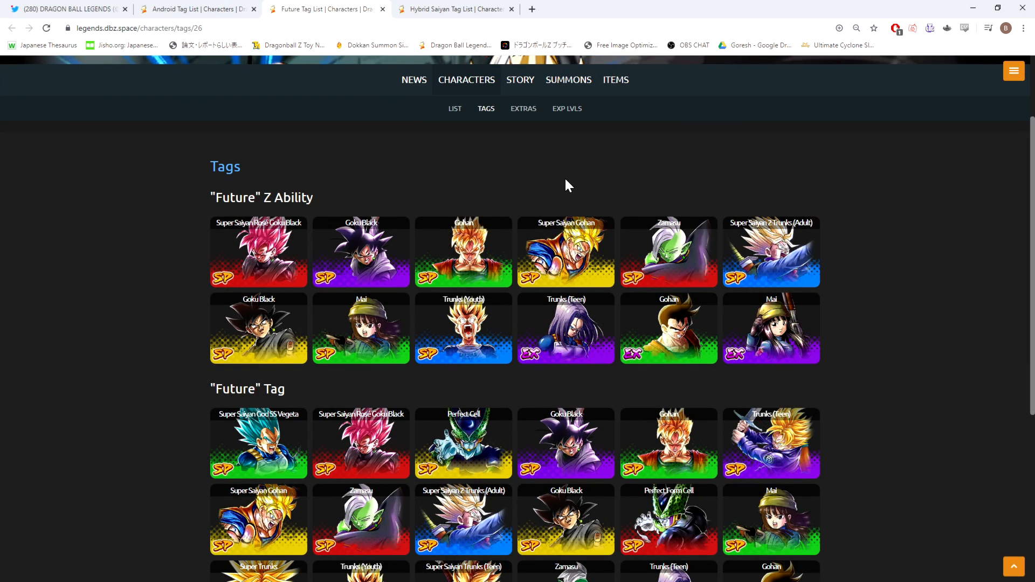
pyautogui.moveTo(781, 250)
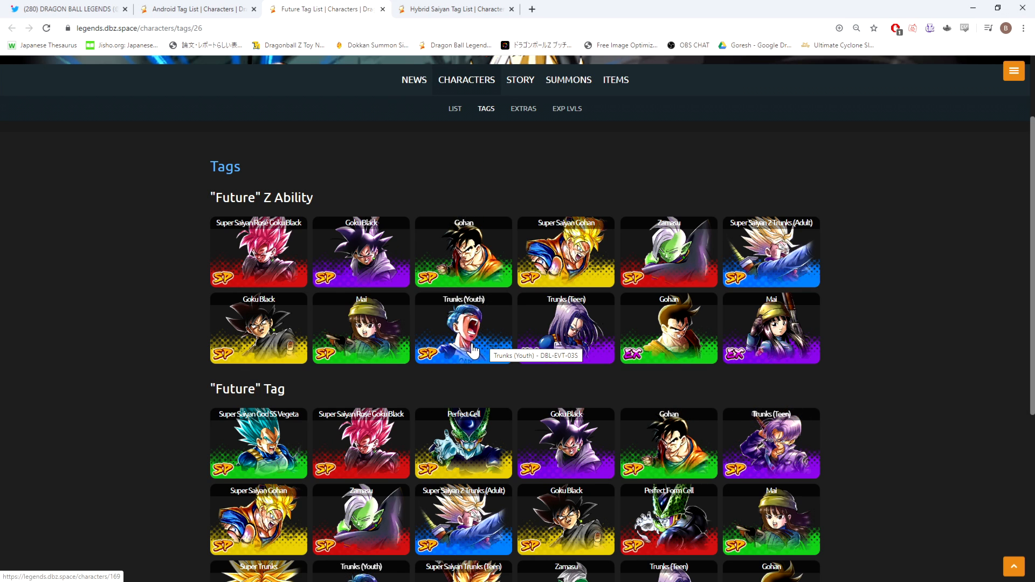
pyautogui.scroll(-3)
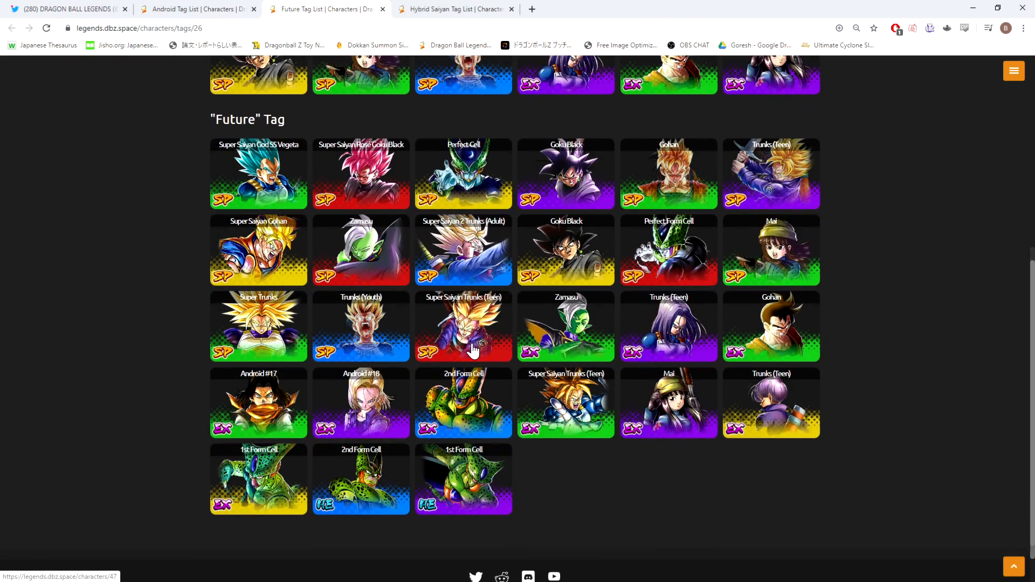
pyautogui.scroll(3)
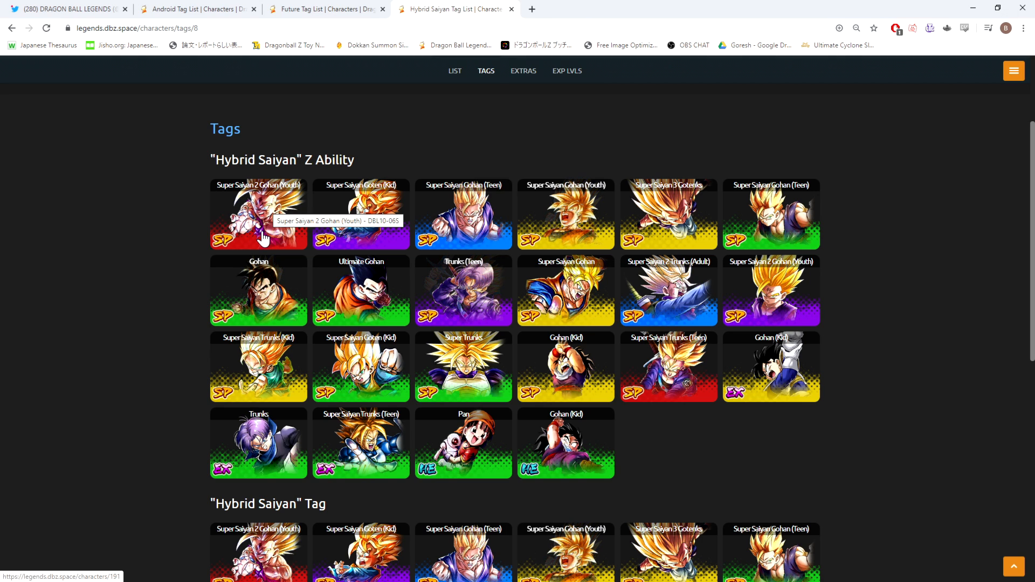
pyautogui.moveTo(281, 216)
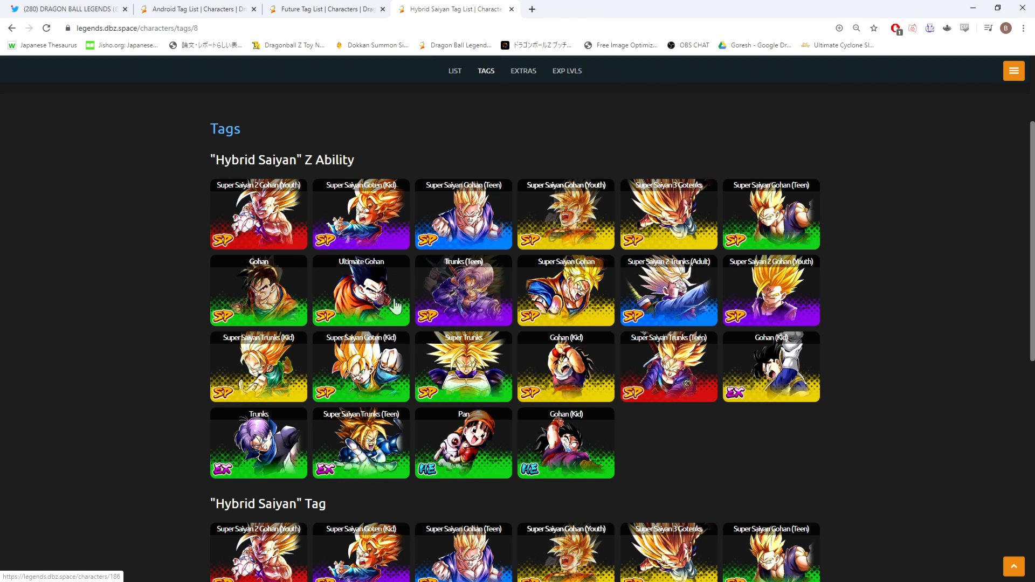
pyautogui.moveTo(571, 149)
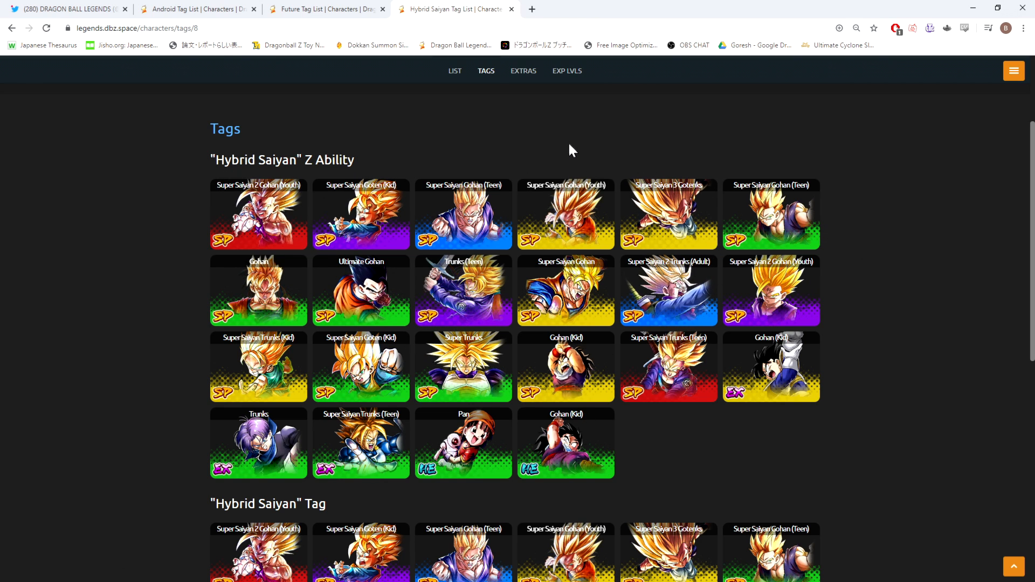
pyautogui.moveTo(314, 9)
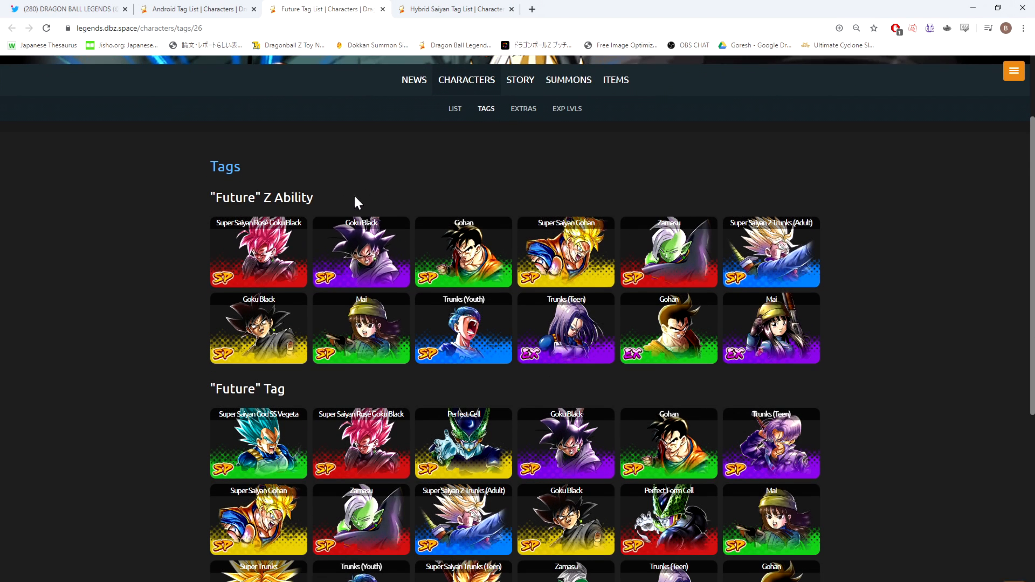
pyautogui.moveTo(259, 249)
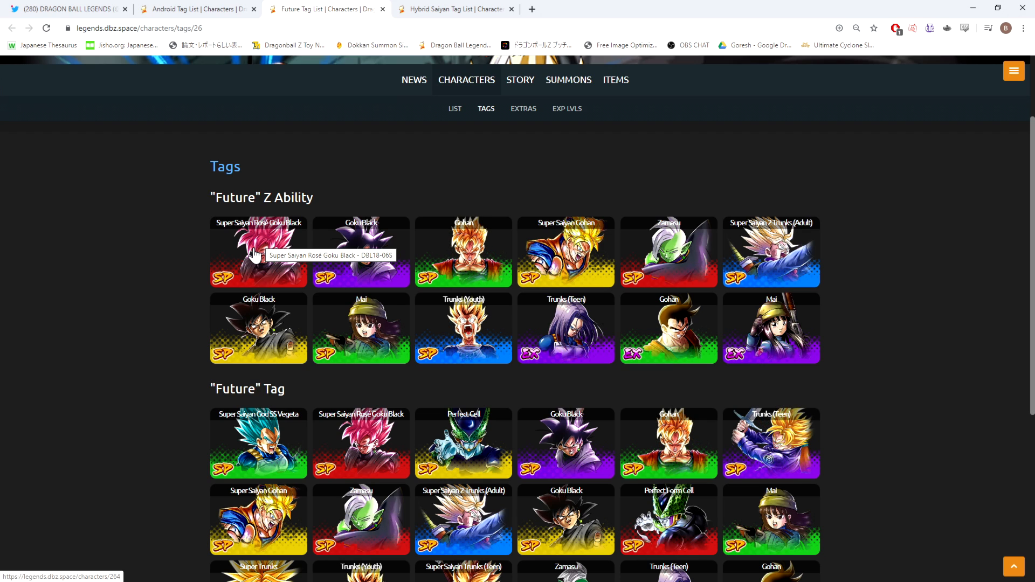
pyautogui.moveTo(331, 175)
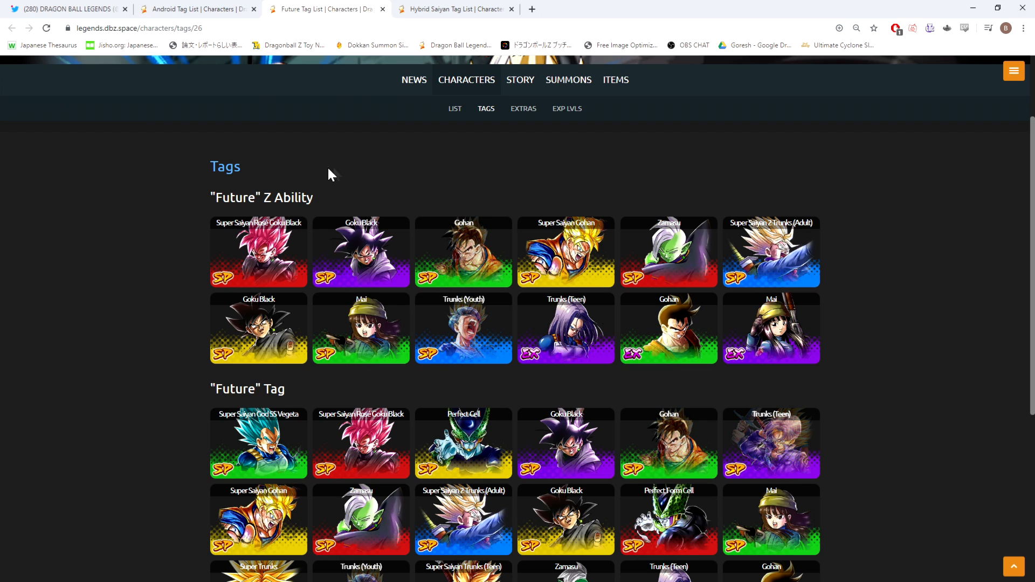
pyautogui.moveTo(268, 443)
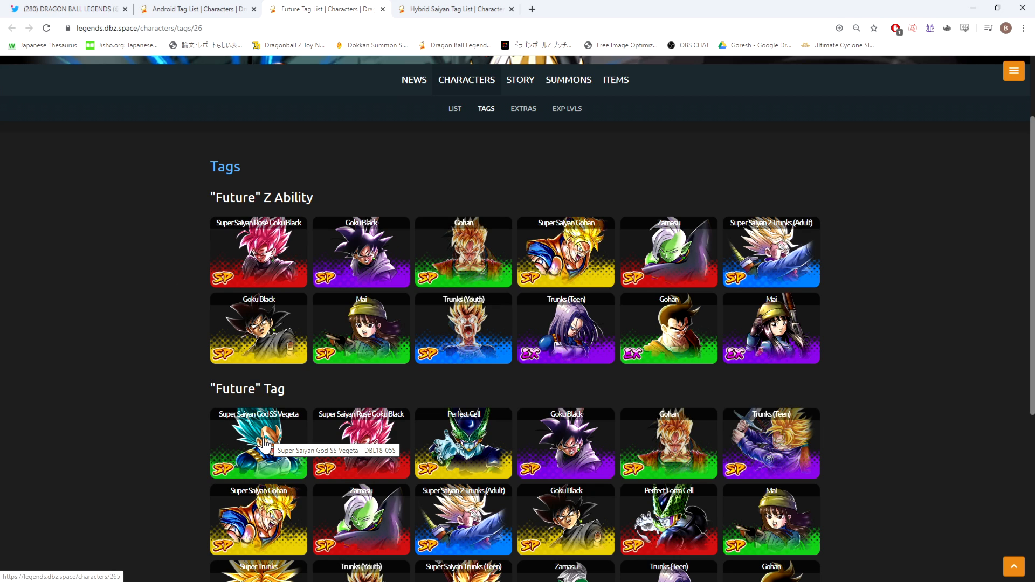
pyautogui.moveTo(258, 446)
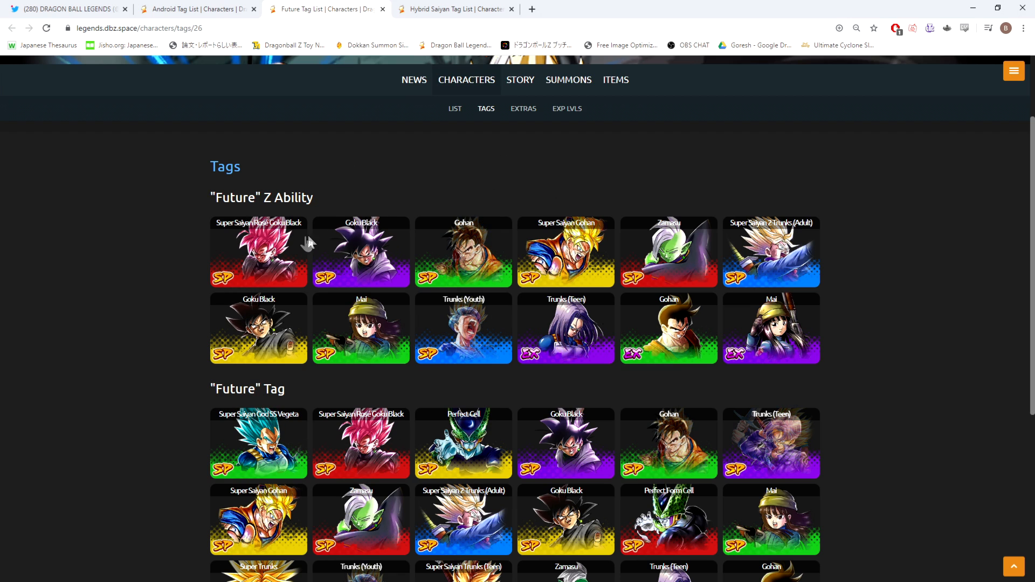
pyautogui.moveTo(302, 164)
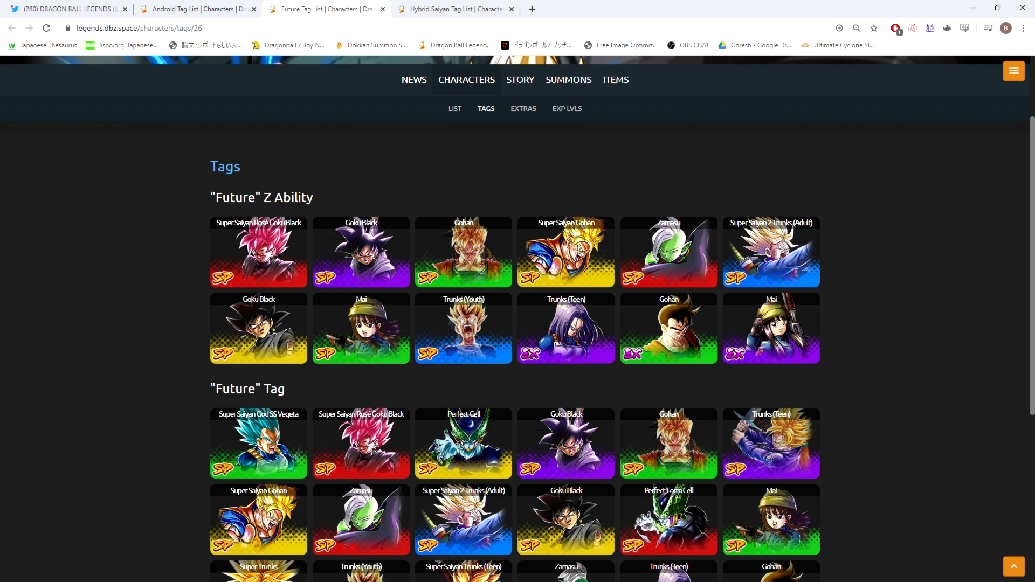
pyautogui.moveTo(273, 255)
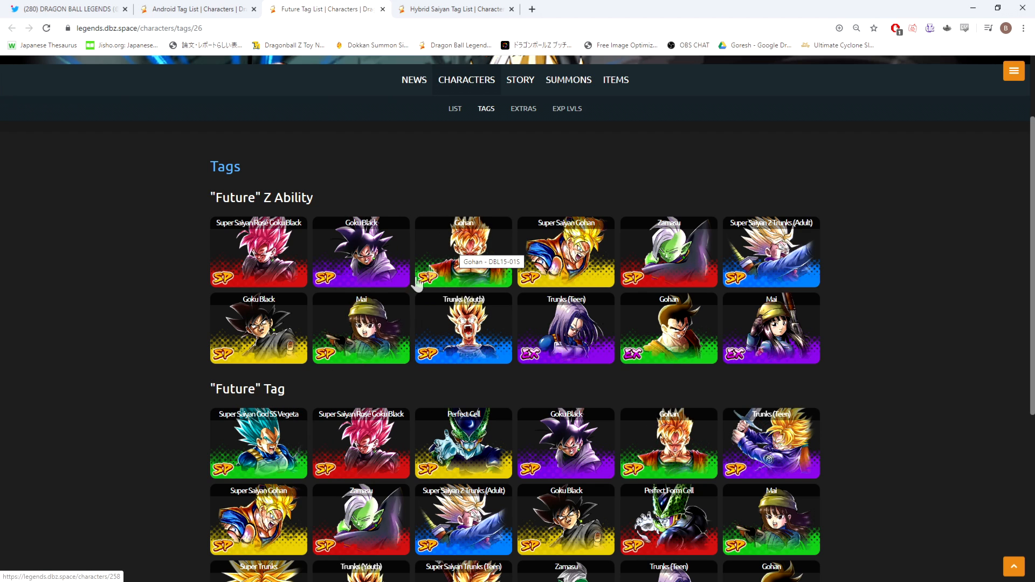
pyautogui.moveTo(378, 343)
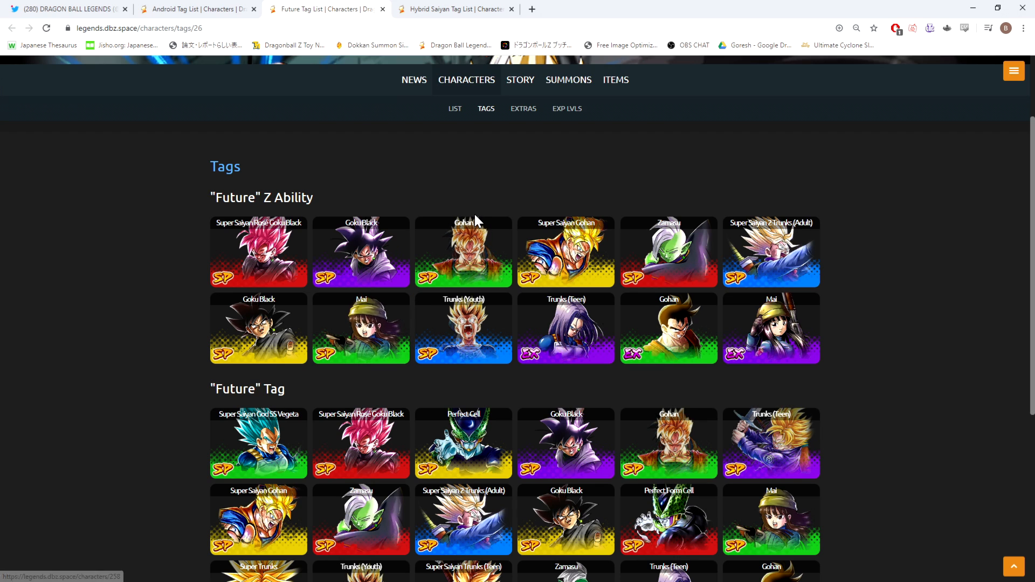
pyautogui.moveTo(498, 209)
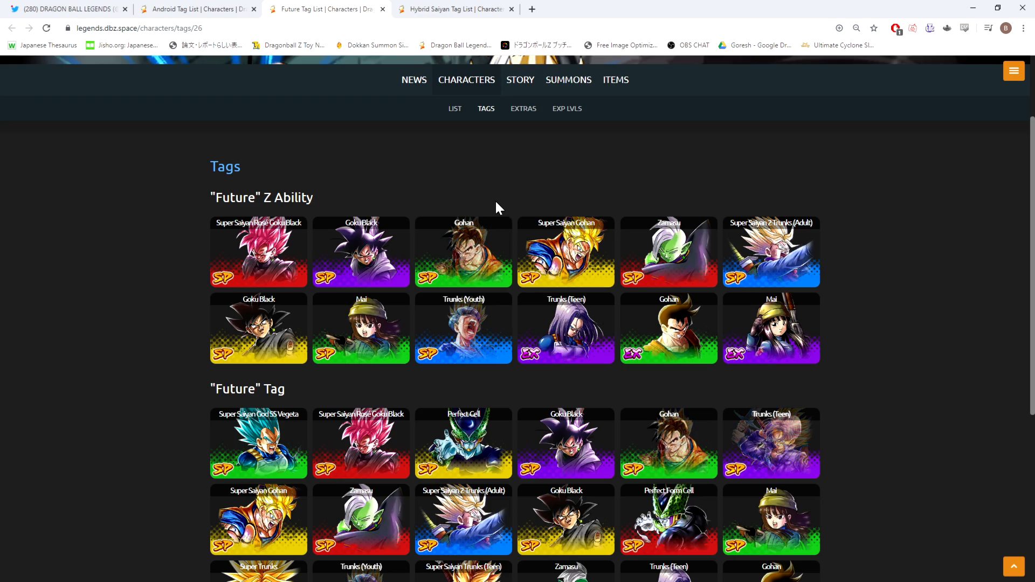
pyautogui.scroll(-3)
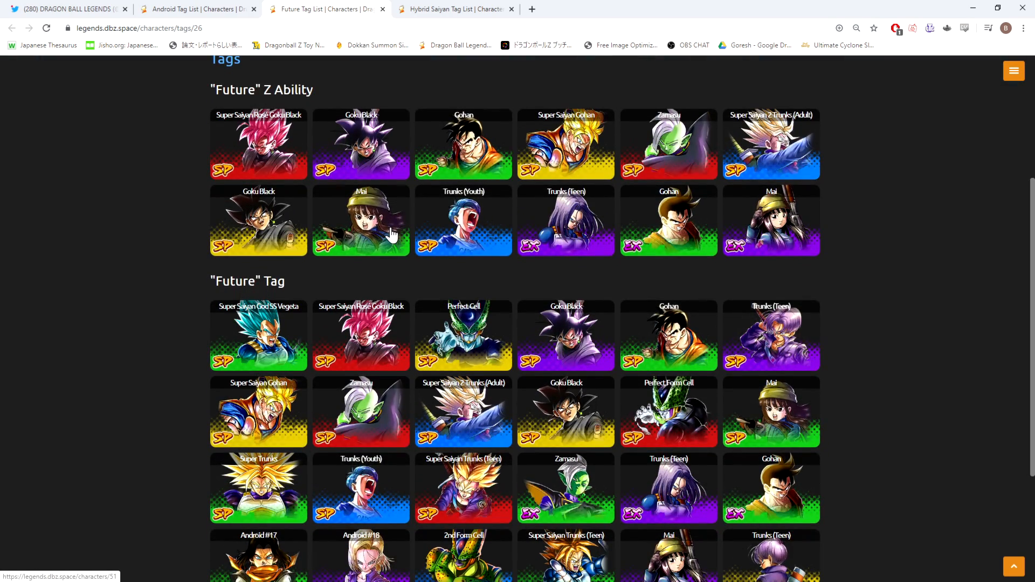
pyautogui.scroll(3)
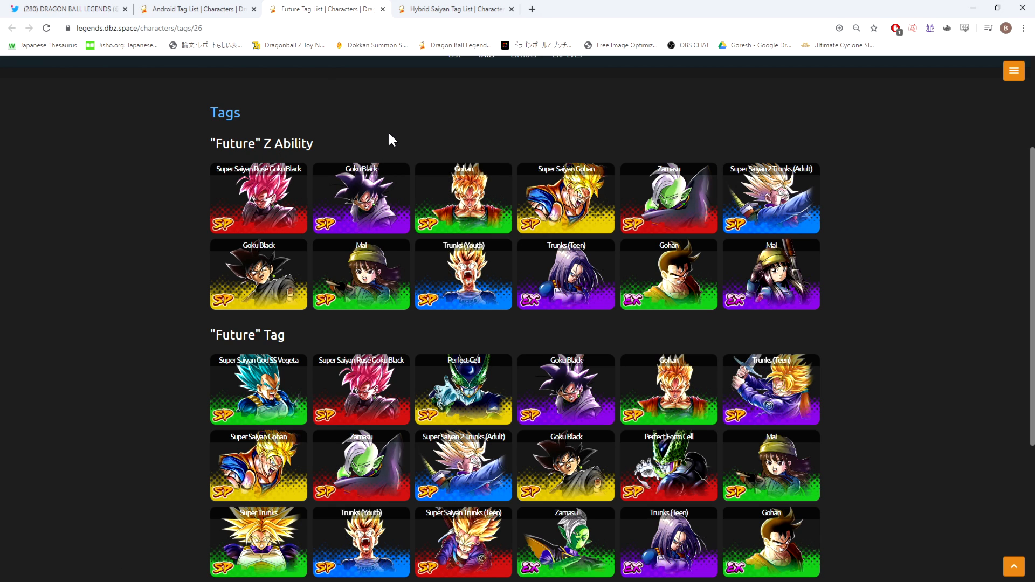
pyautogui.moveTo(317, 116)
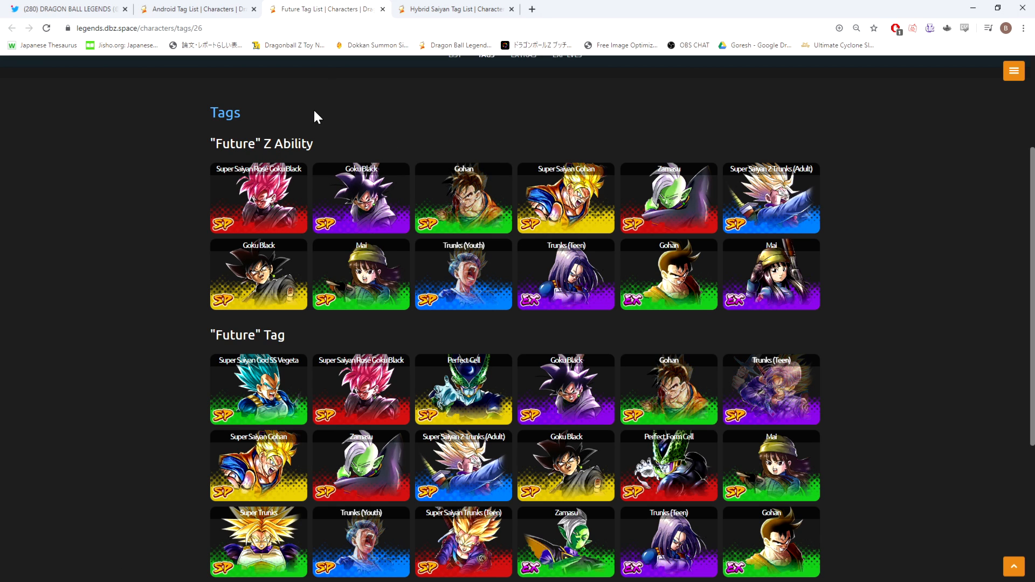
pyautogui.moveTo(373, 142)
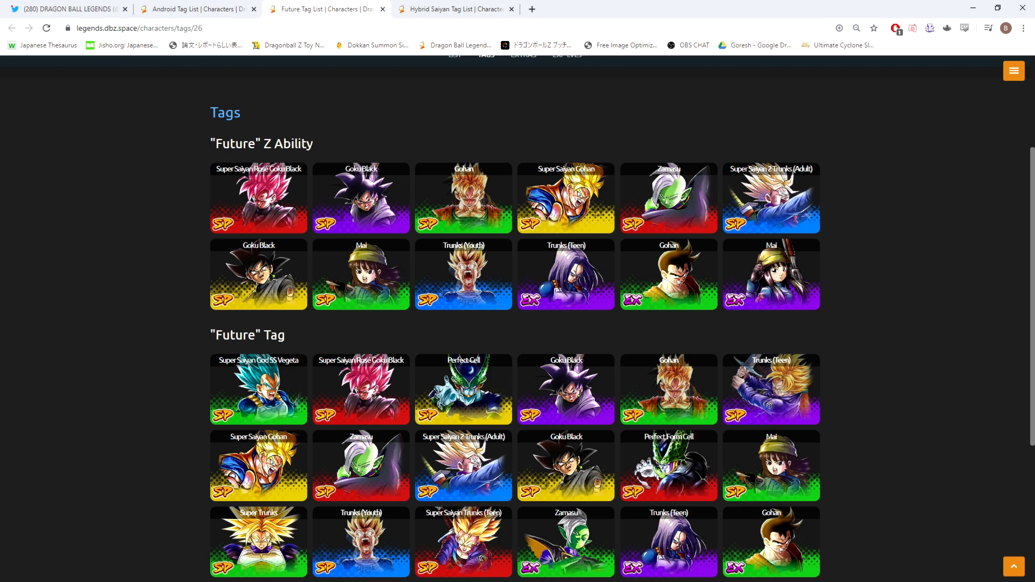
# Scroll down the DB_Legends Twitter timeline past the Super Saiyan Trunks (Teen) announcement tweet
pyautogui.click(64, 9)
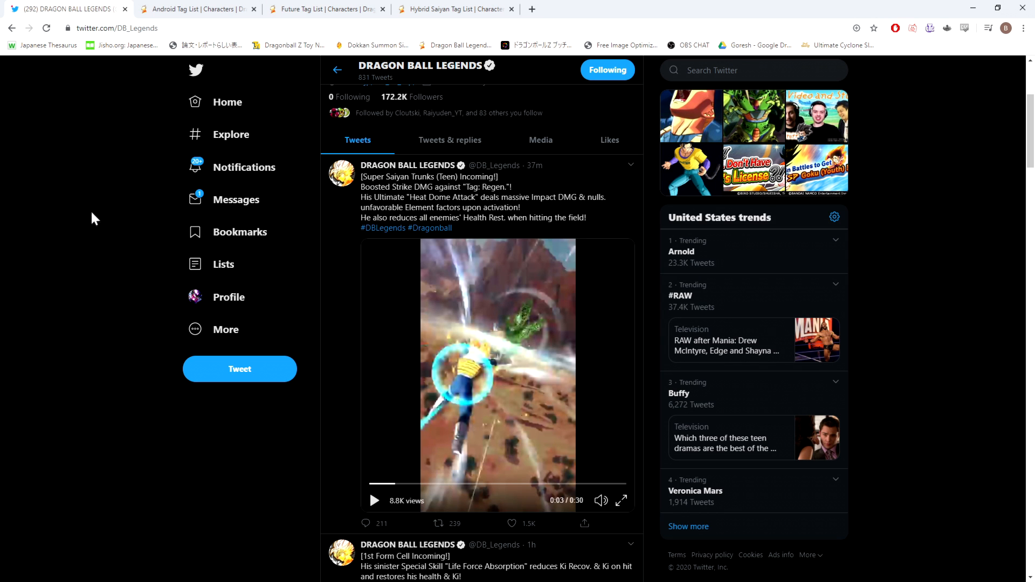
pyautogui.moveTo(66, 283)
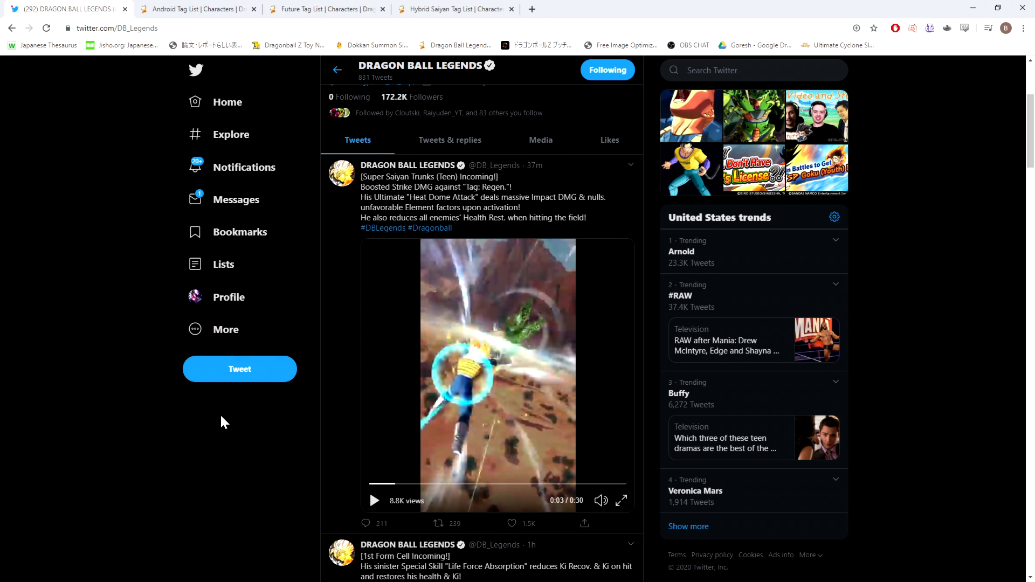
pyautogui.scroll(-3)
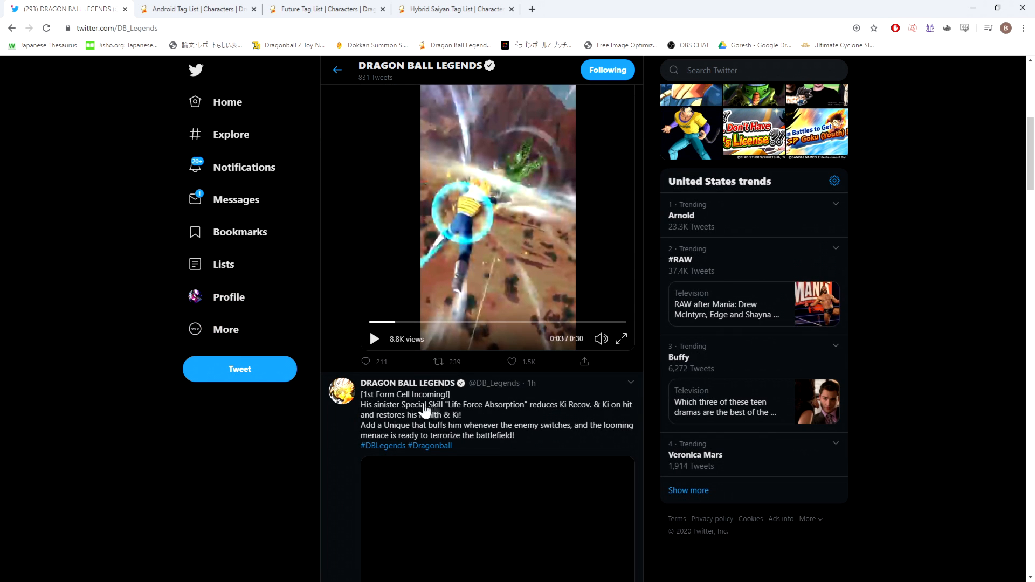
pyautogui.moveTo(528, 379)
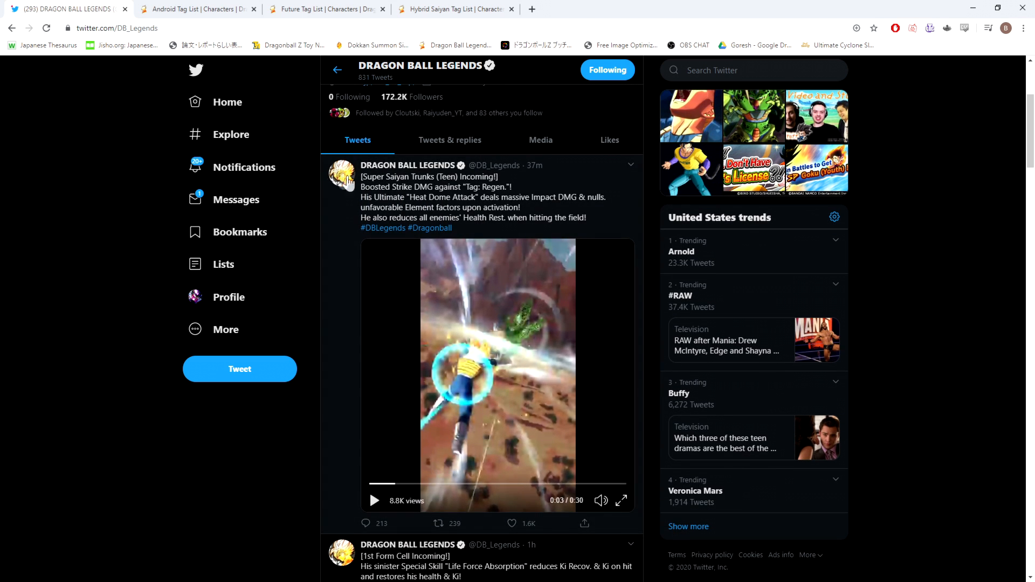
pyautogui.click(190, 9)
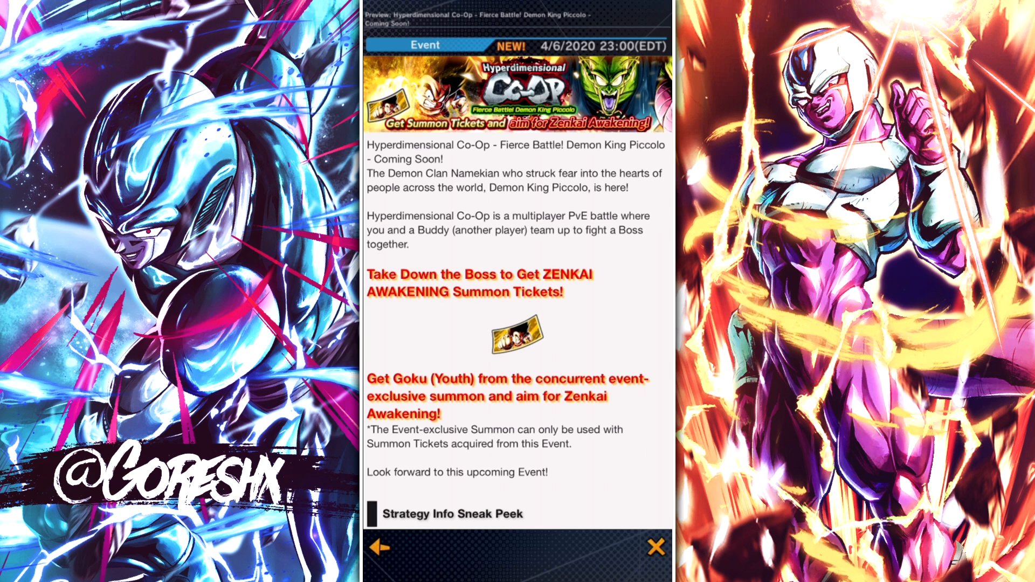
pyautogui.scroll(-3)
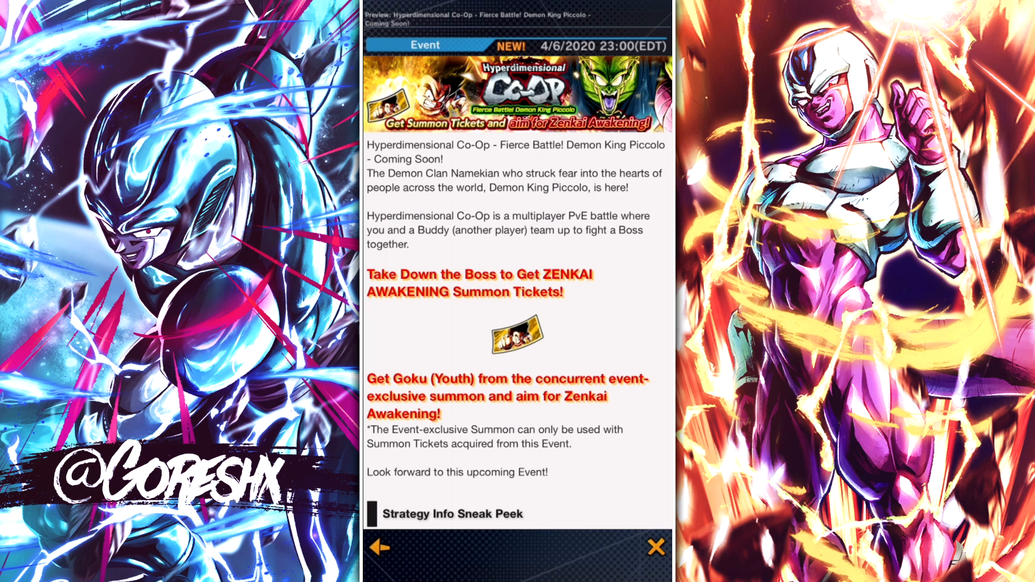
pyautogui.scroll(-3)
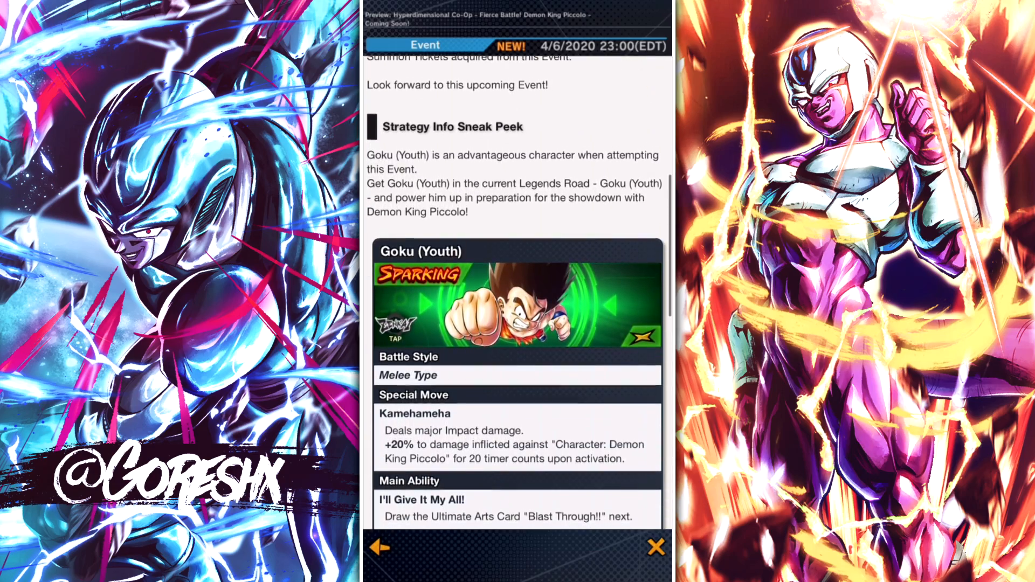
pyautogui.scroll(-3)
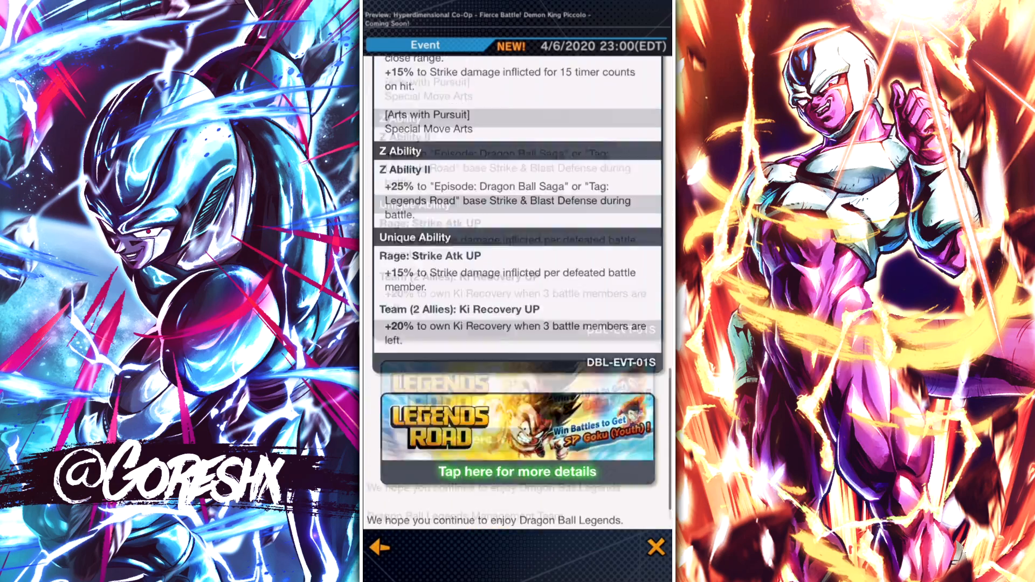